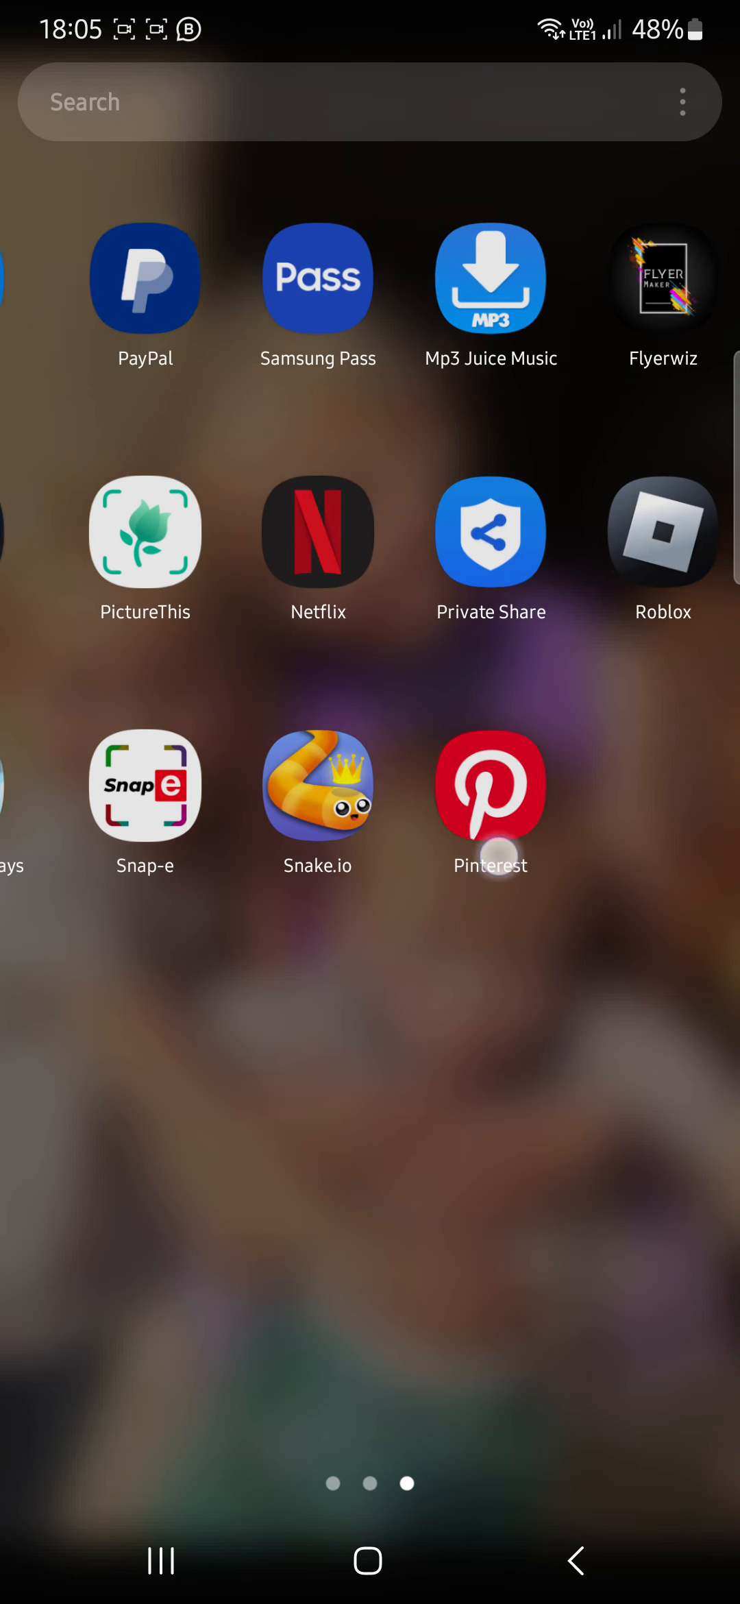
# - View the denim jacket and pink top shirt template pin, check its options, and browse similar designs
pyautogui.click(489, 789)
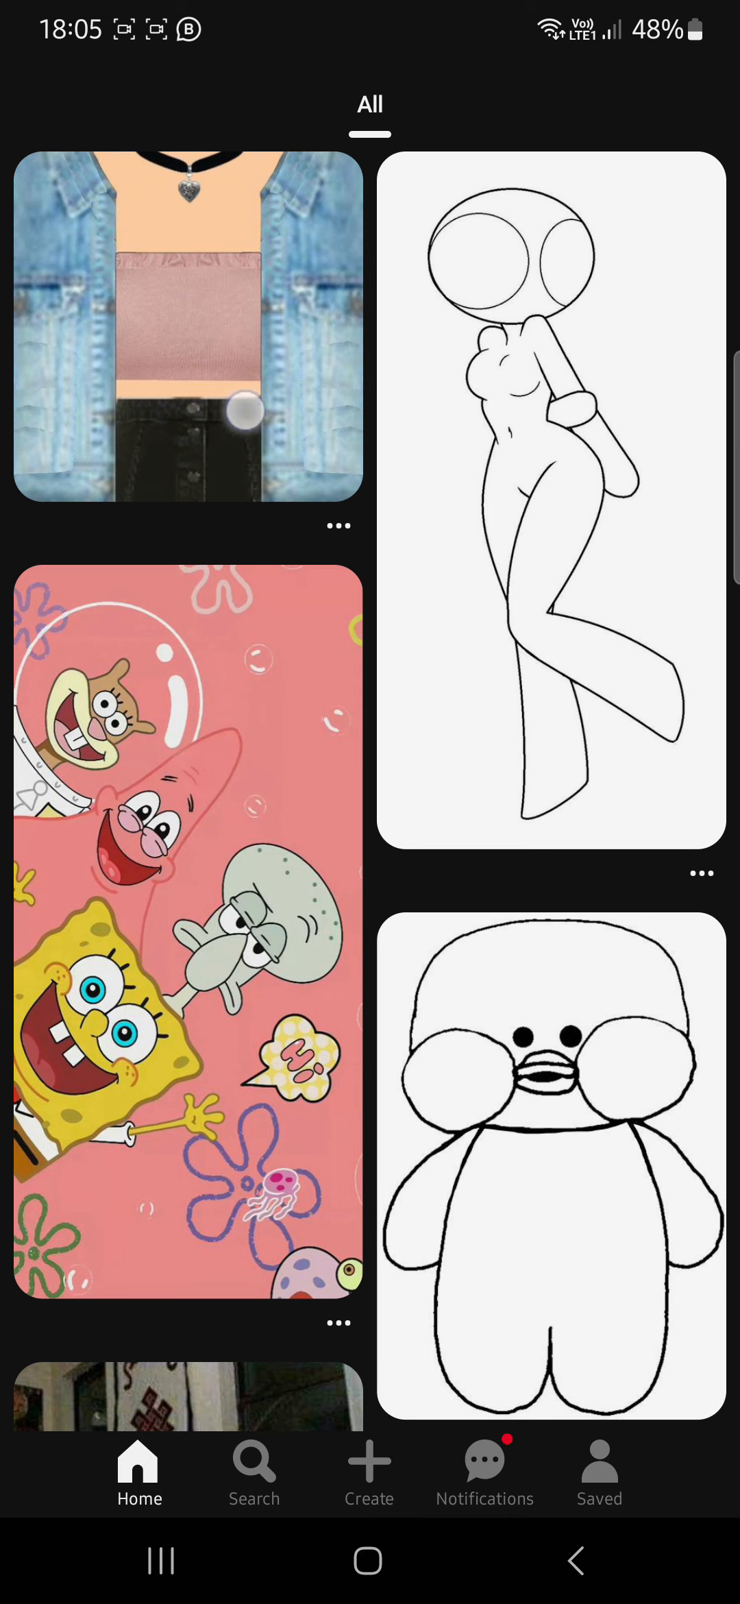
pyautogui.click(187, 328)
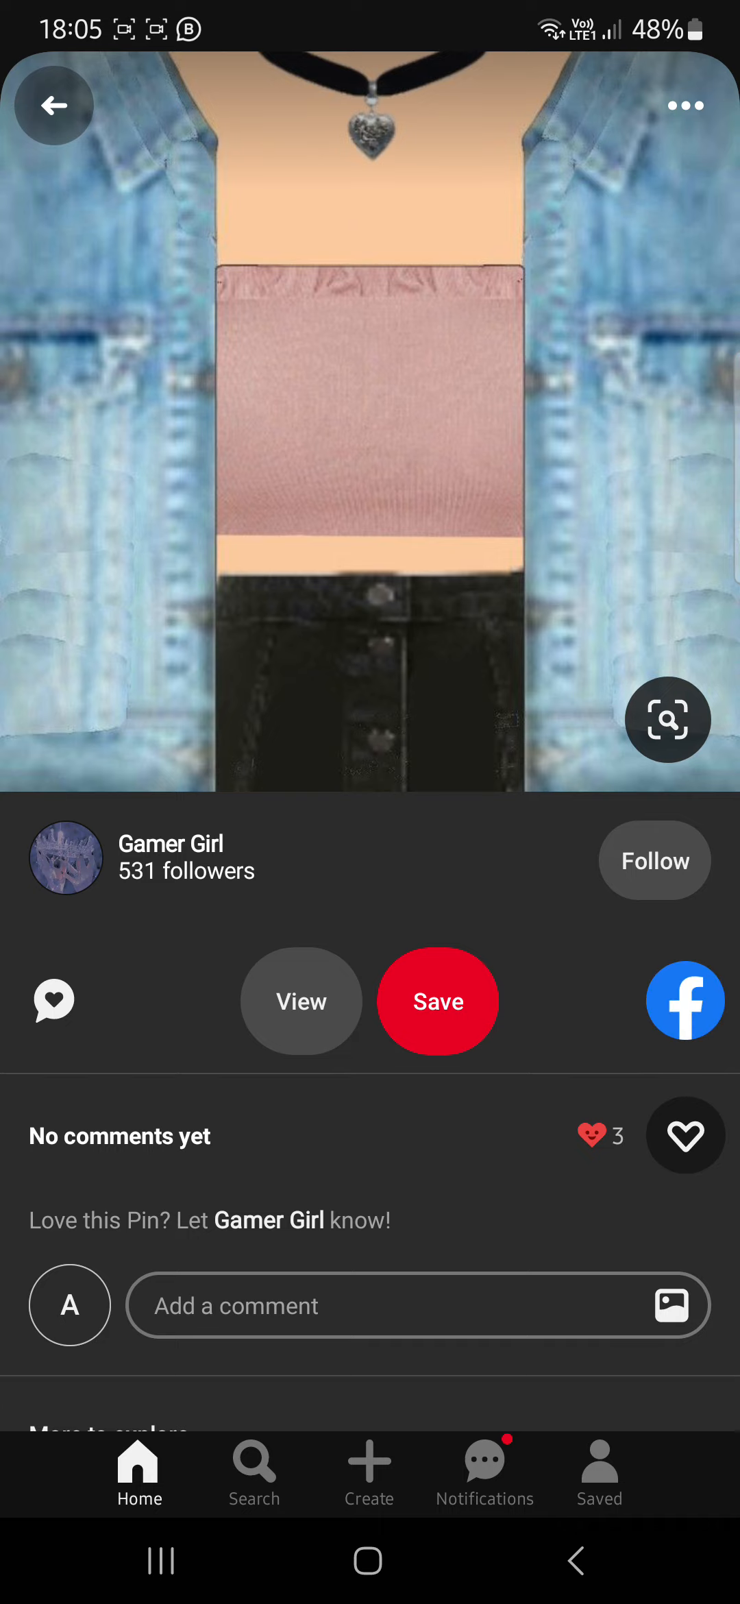
pyautogui.click(673, 109)
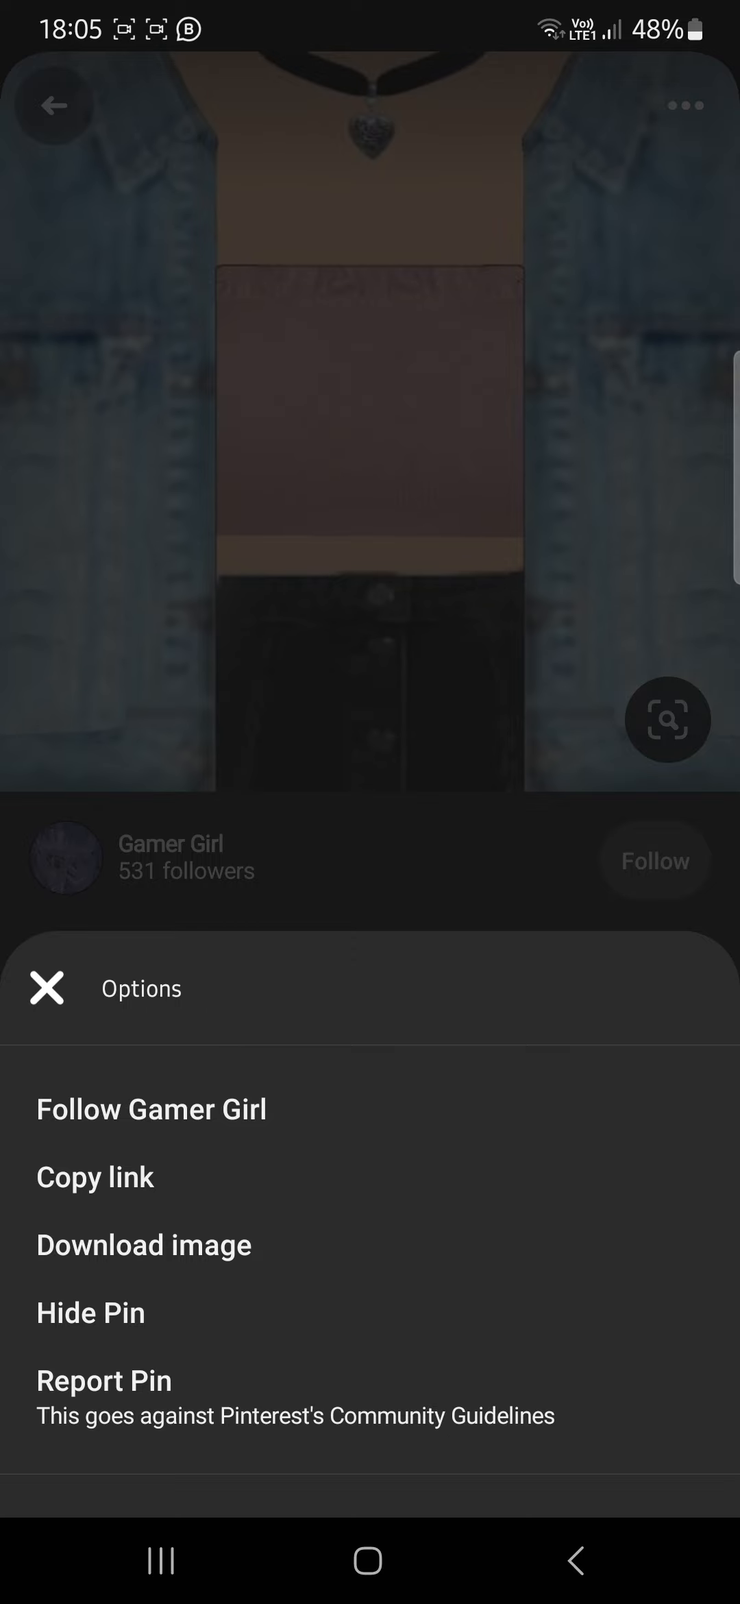
pyautogui.click(47, 988)
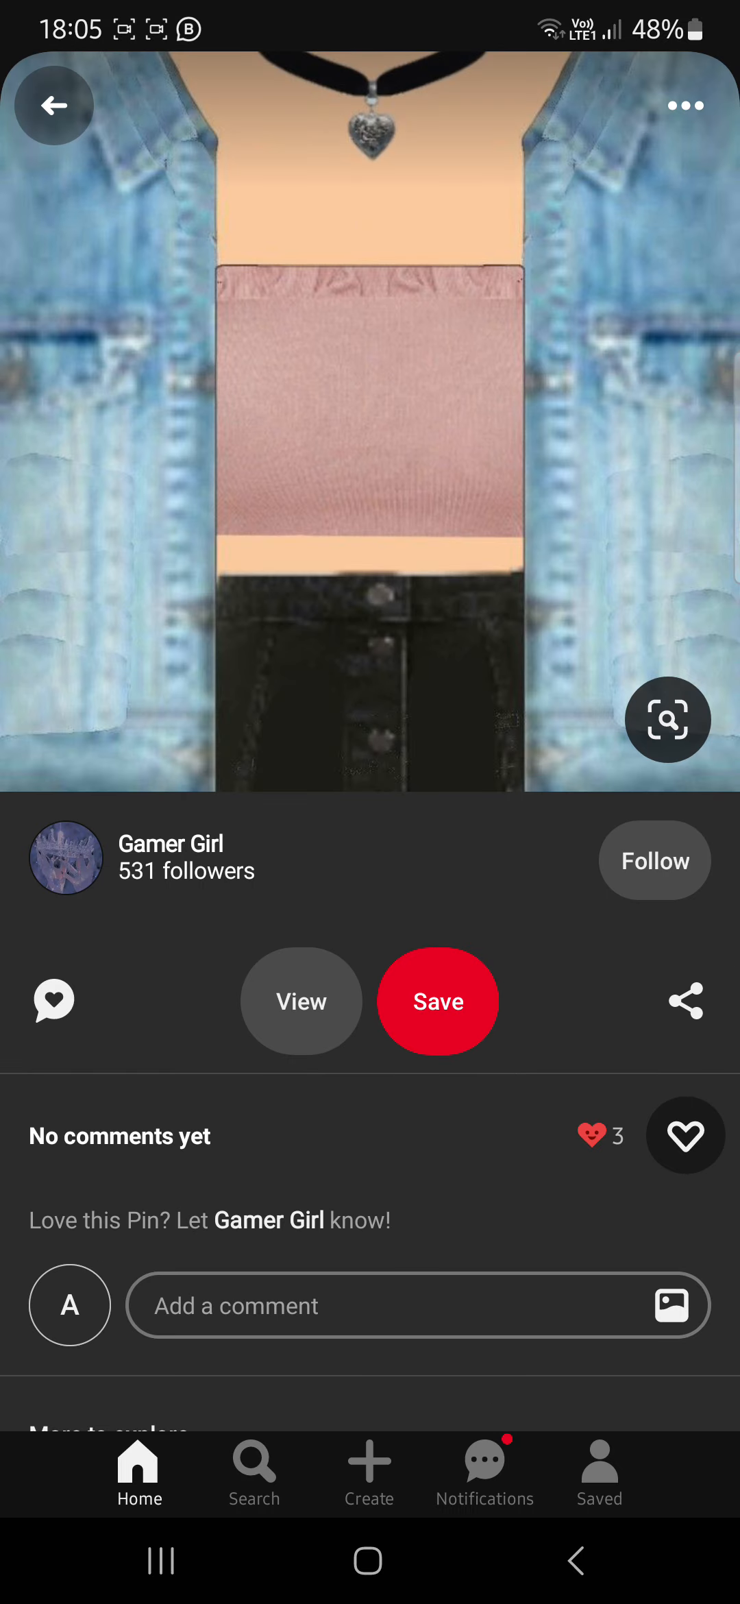
pyautogui.scroll(3)
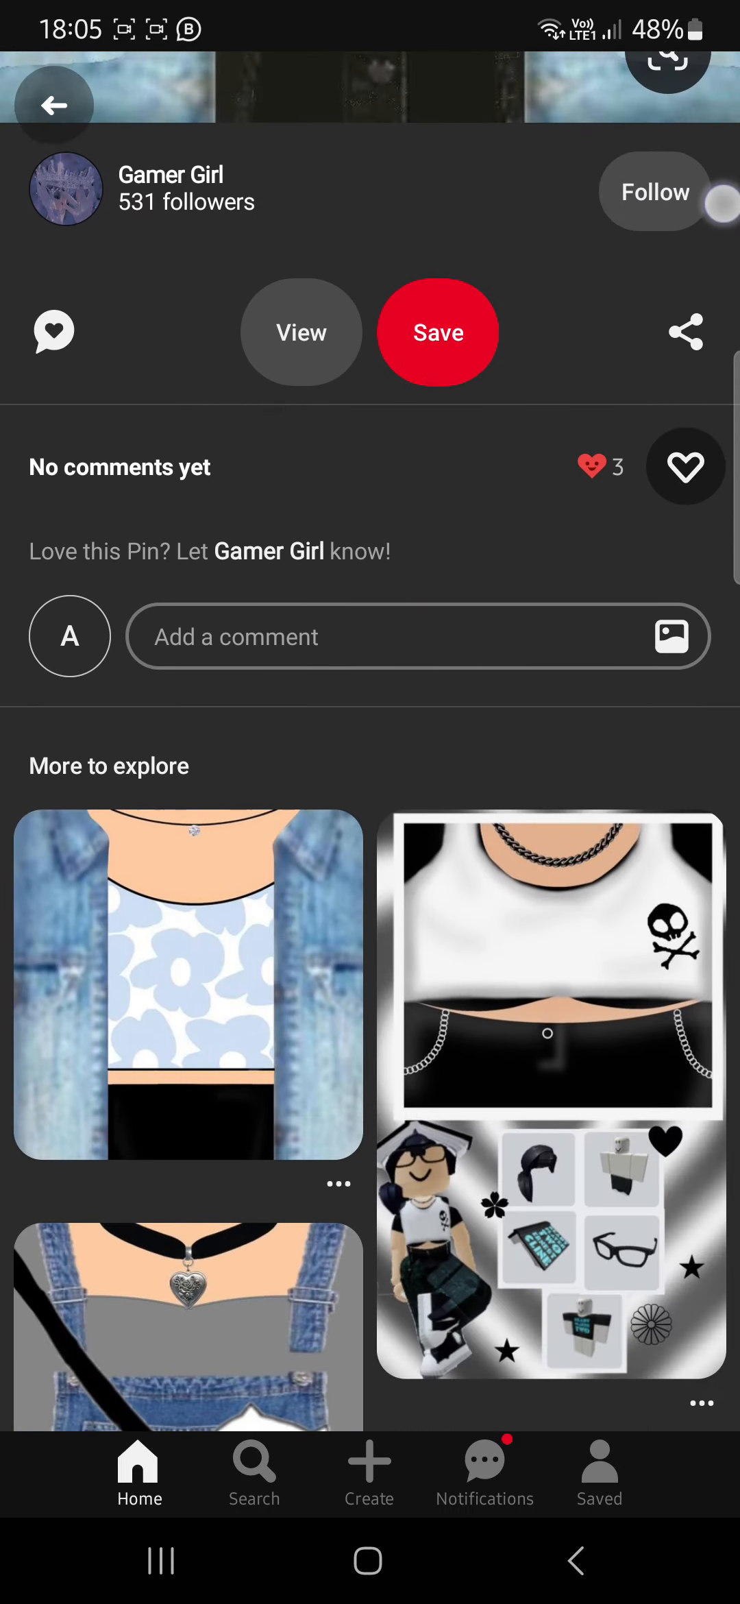
pyautogui.scroll(3)
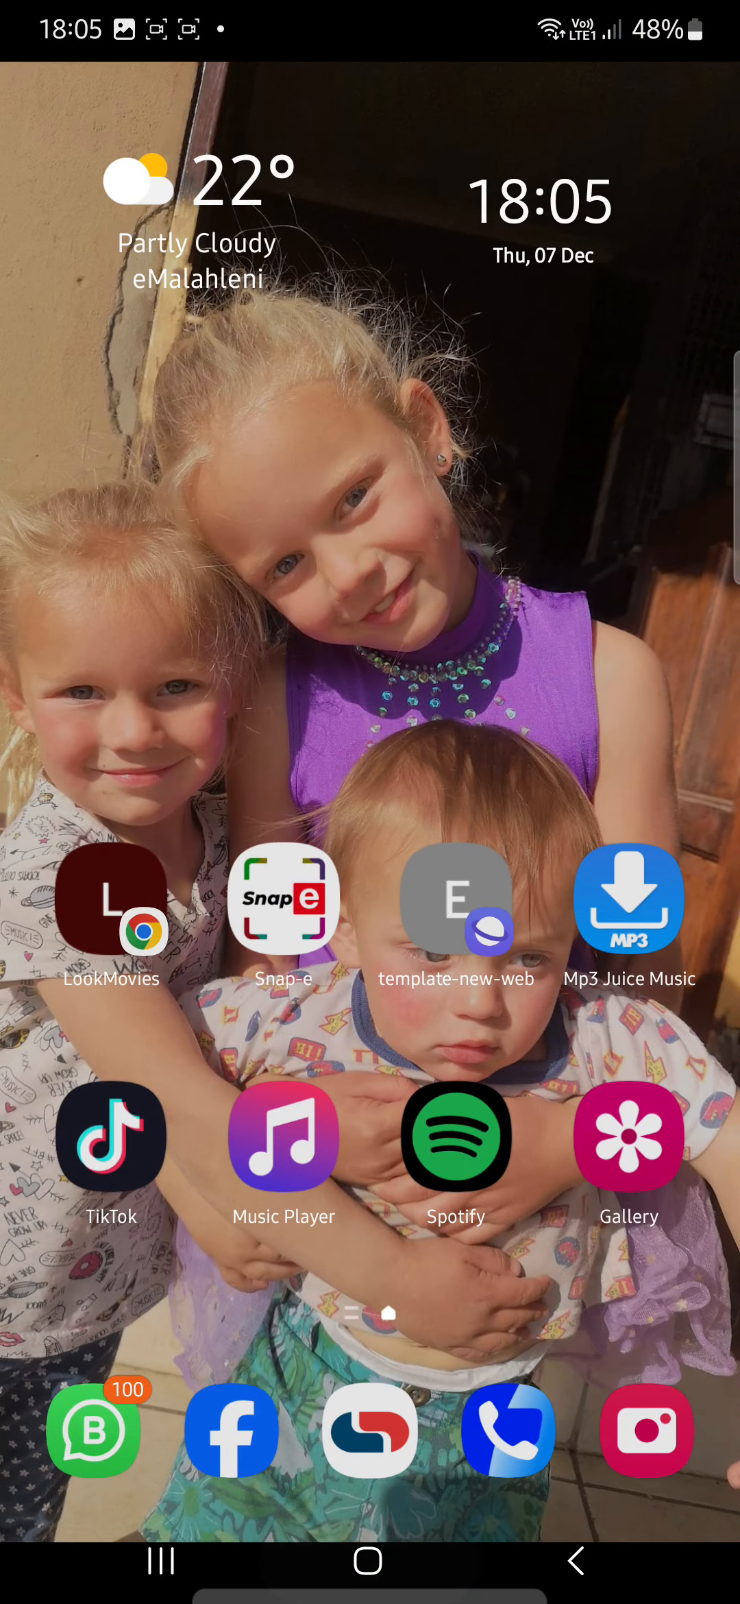
# - Return to the Android home screen with the weather widget
pyautogui.click(628, 1136)
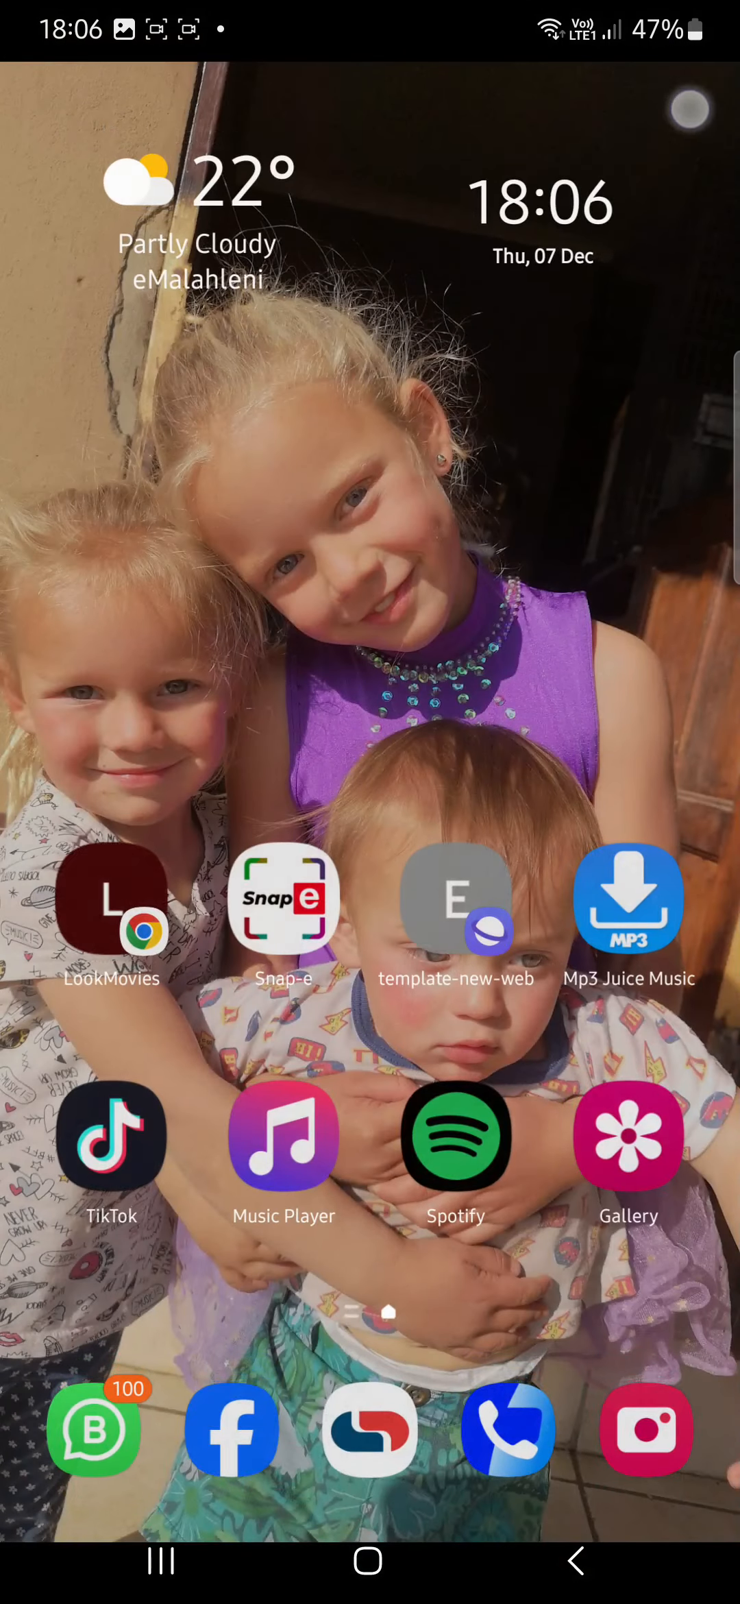
# - Launch Chrome from the Google folder and go to roblox.com/home
pyautogui.scroll(3)
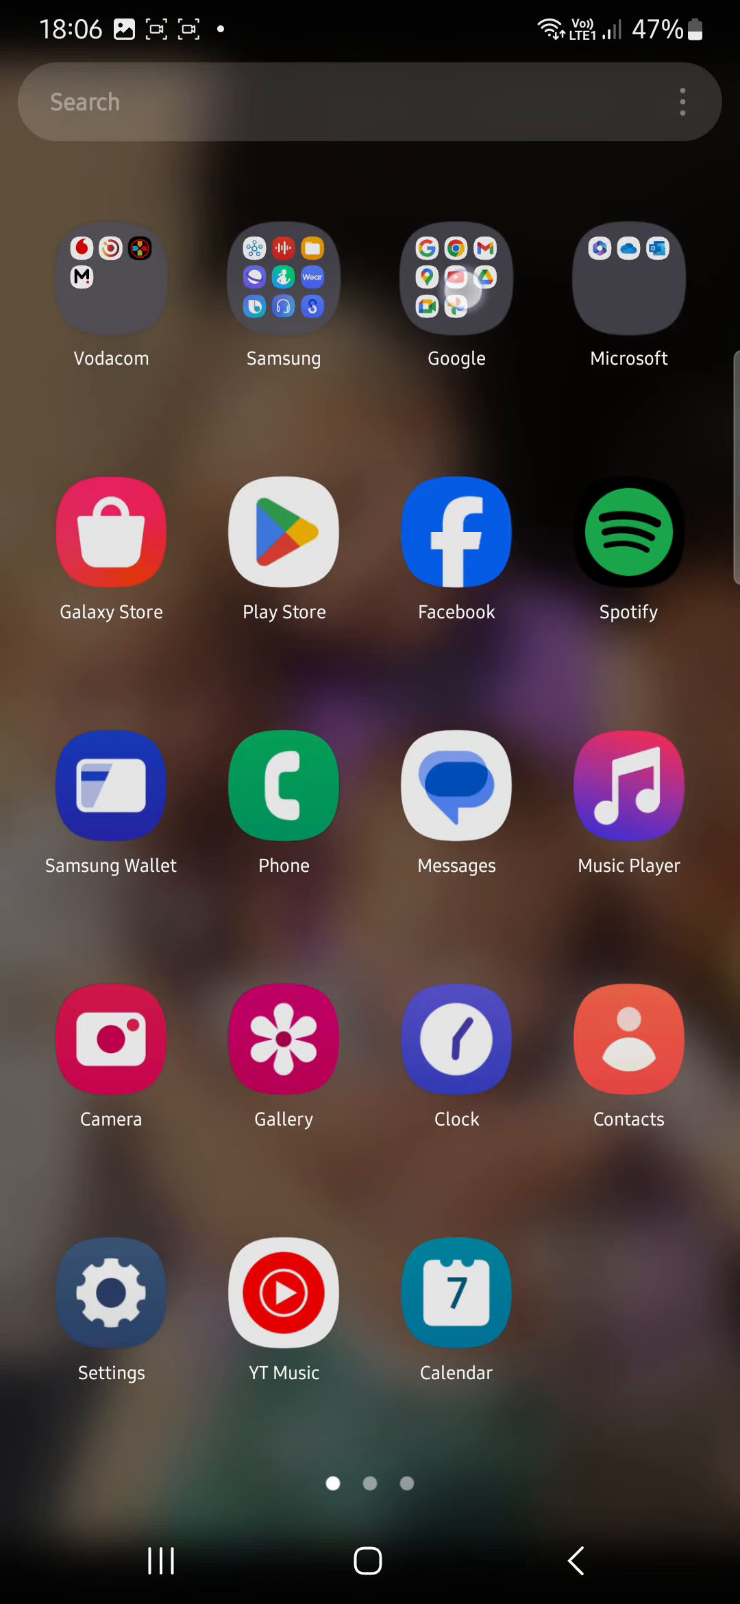
pyautogui.click(455, 277)
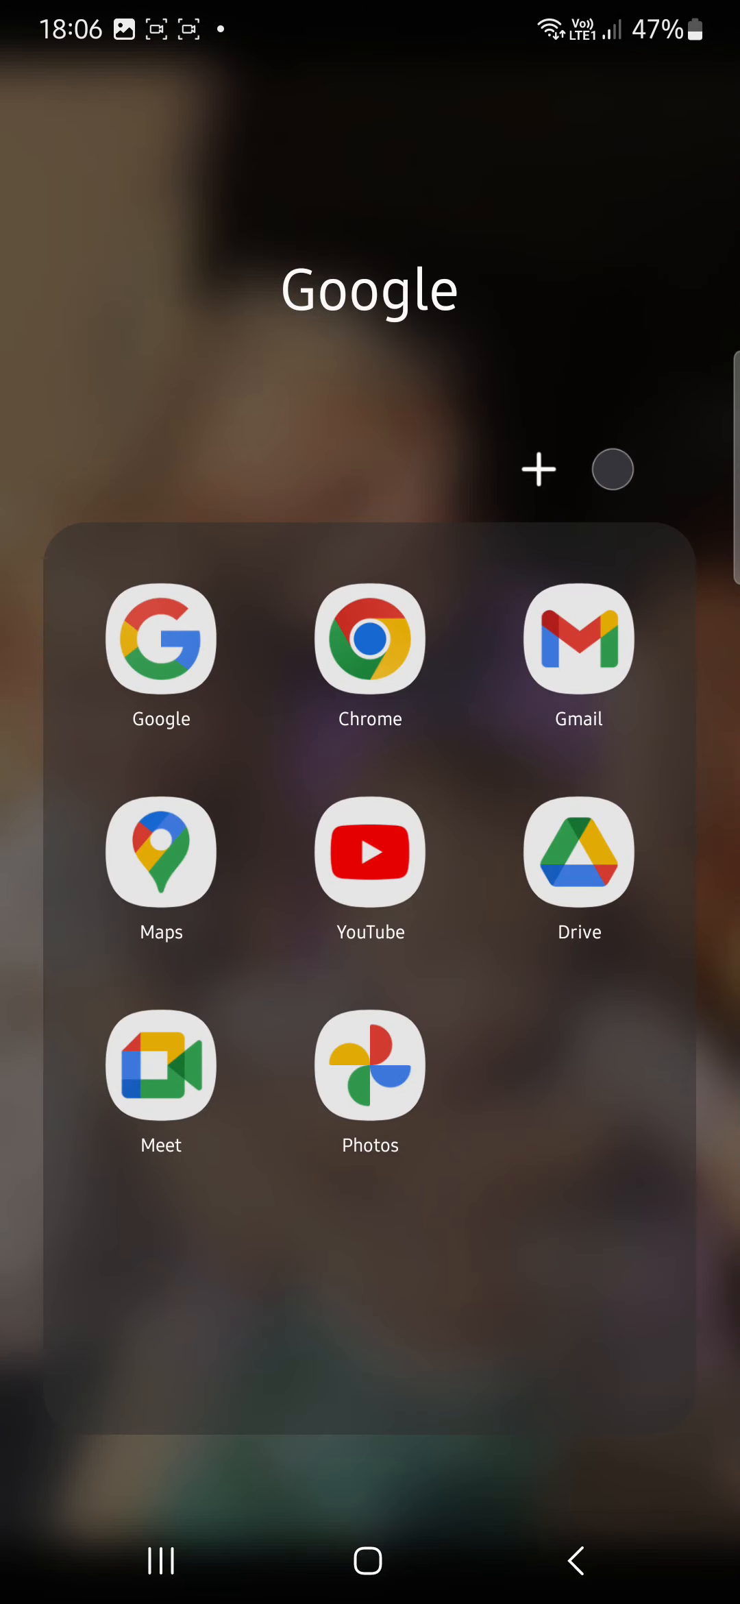
pyautogui.click(369, 639)
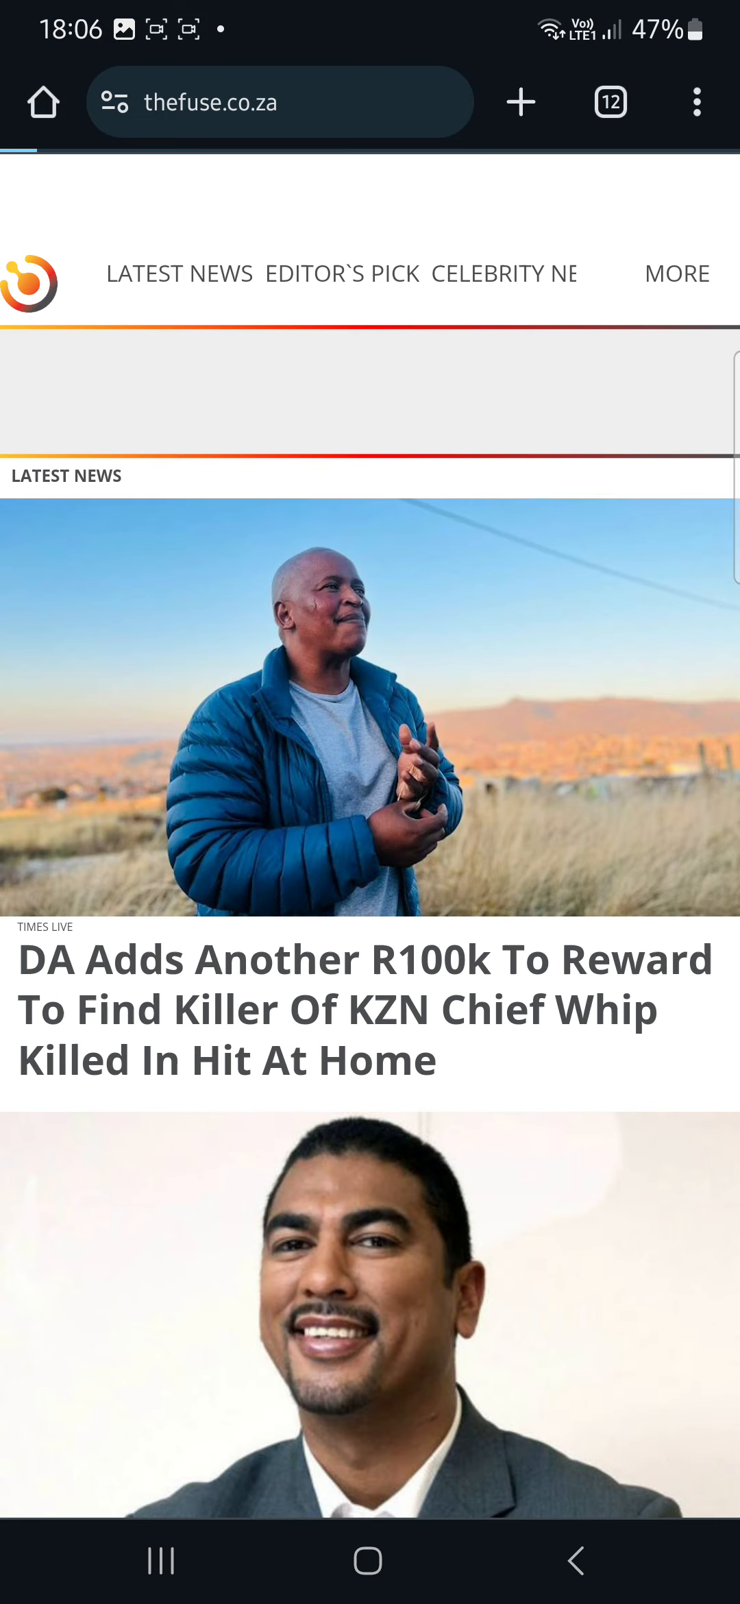
pyautogui.click(281, 102)
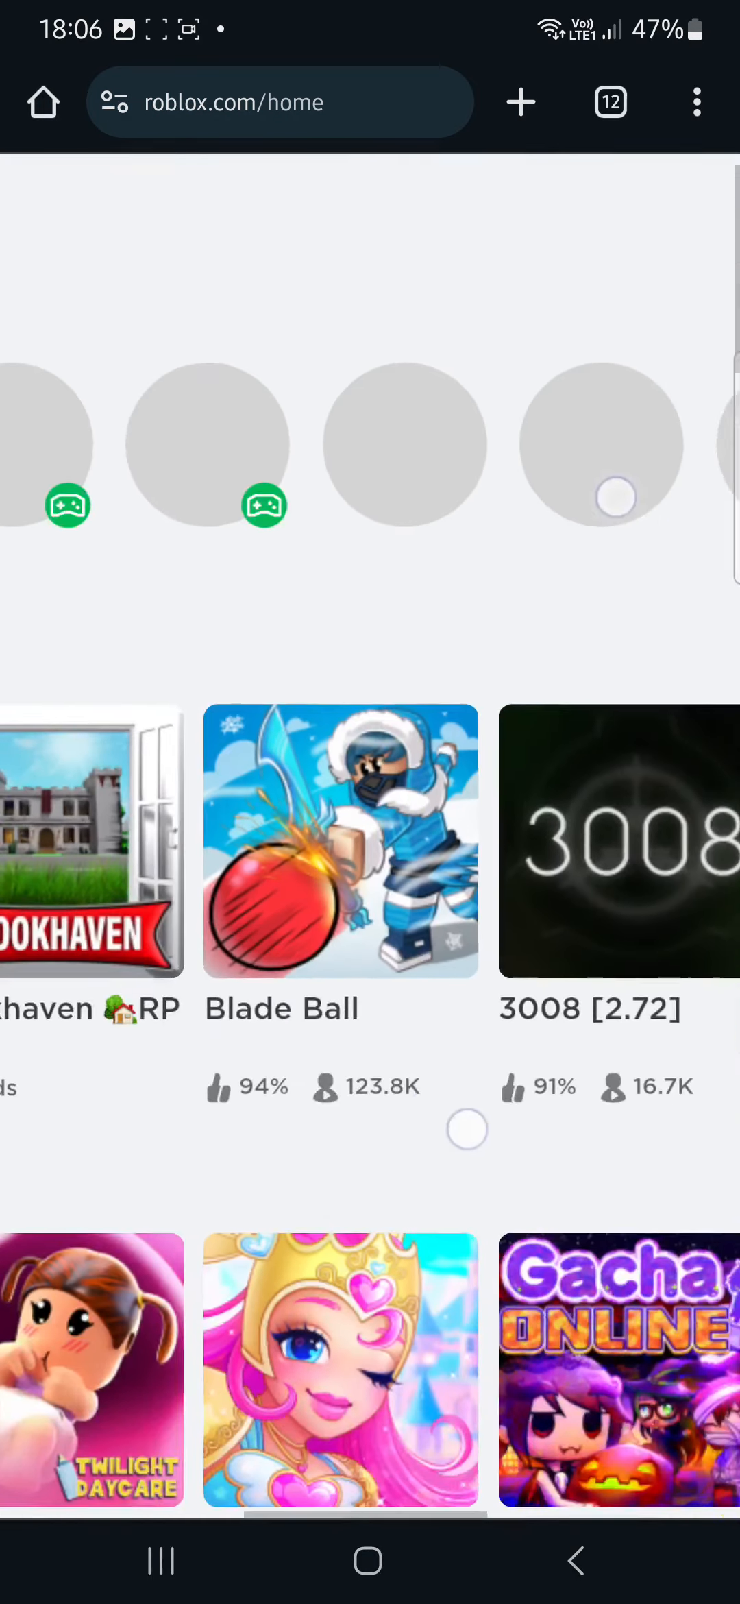
pyautogui.scroll(-3)
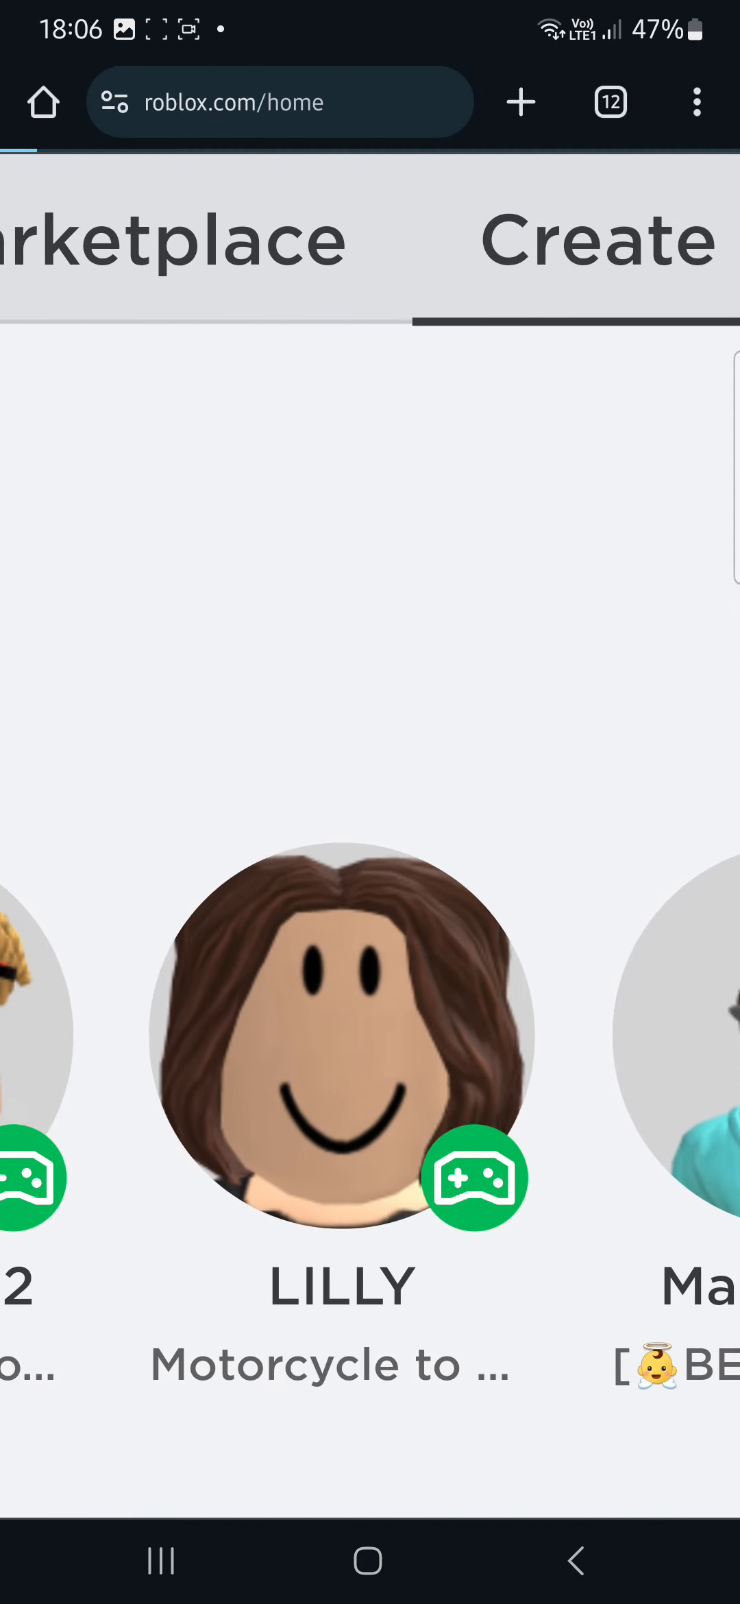
# - Go to Create and start a new avatar item, reaching the Classic T-Shirts creations
pyautogui.click(598, 240)
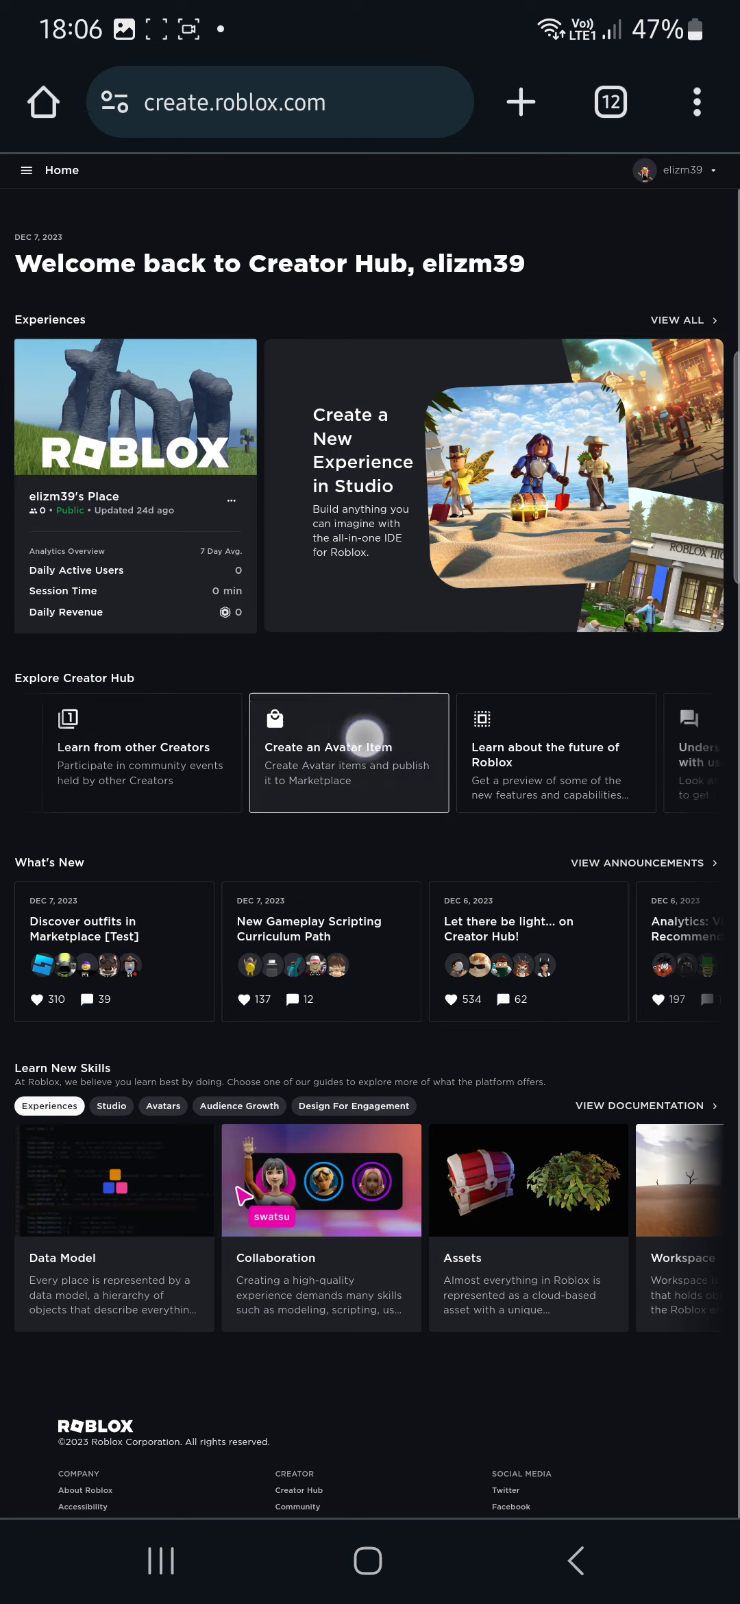
pyautogui.click(348, 754)
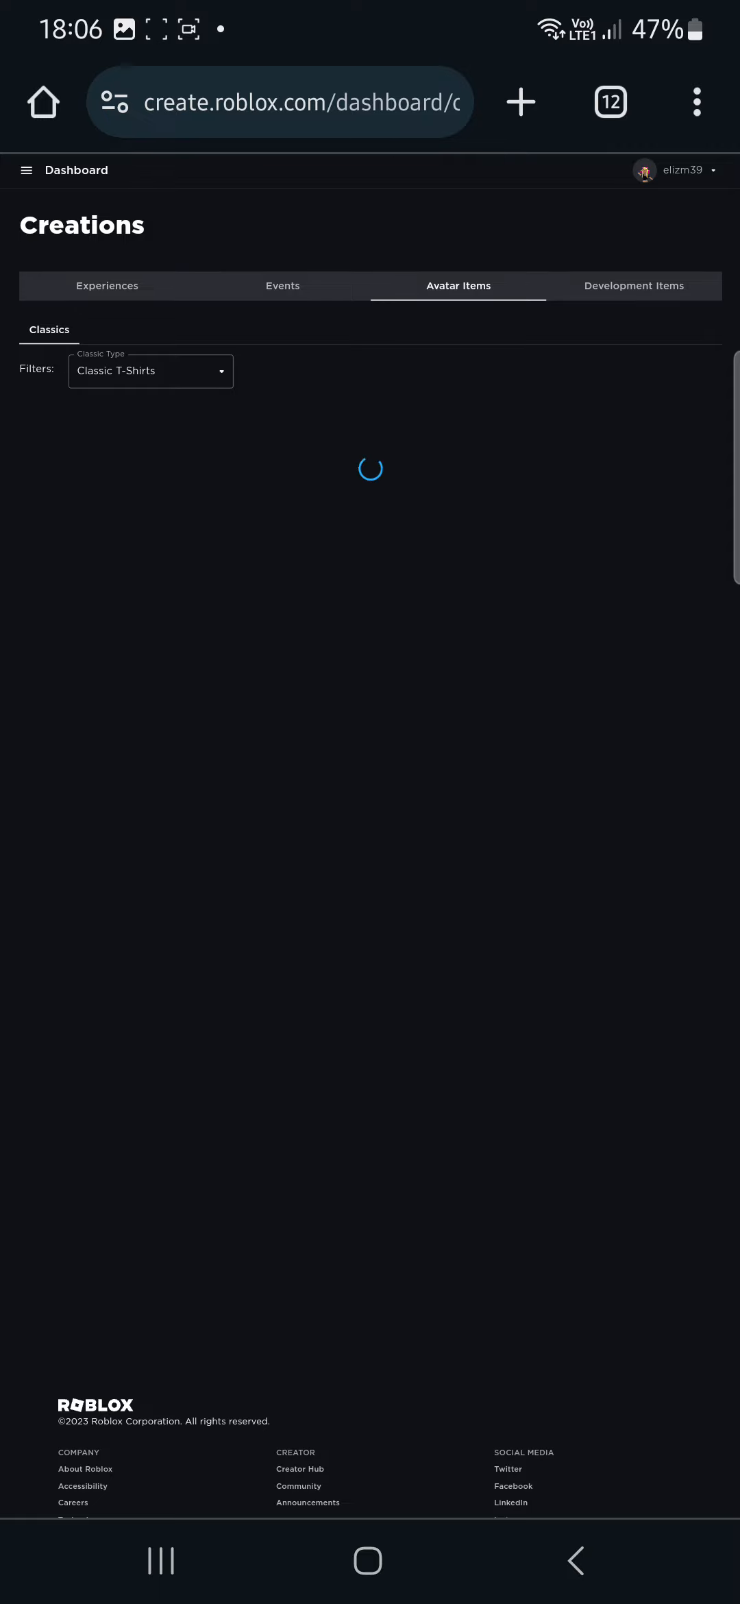
pyautogui.scroll(-3)
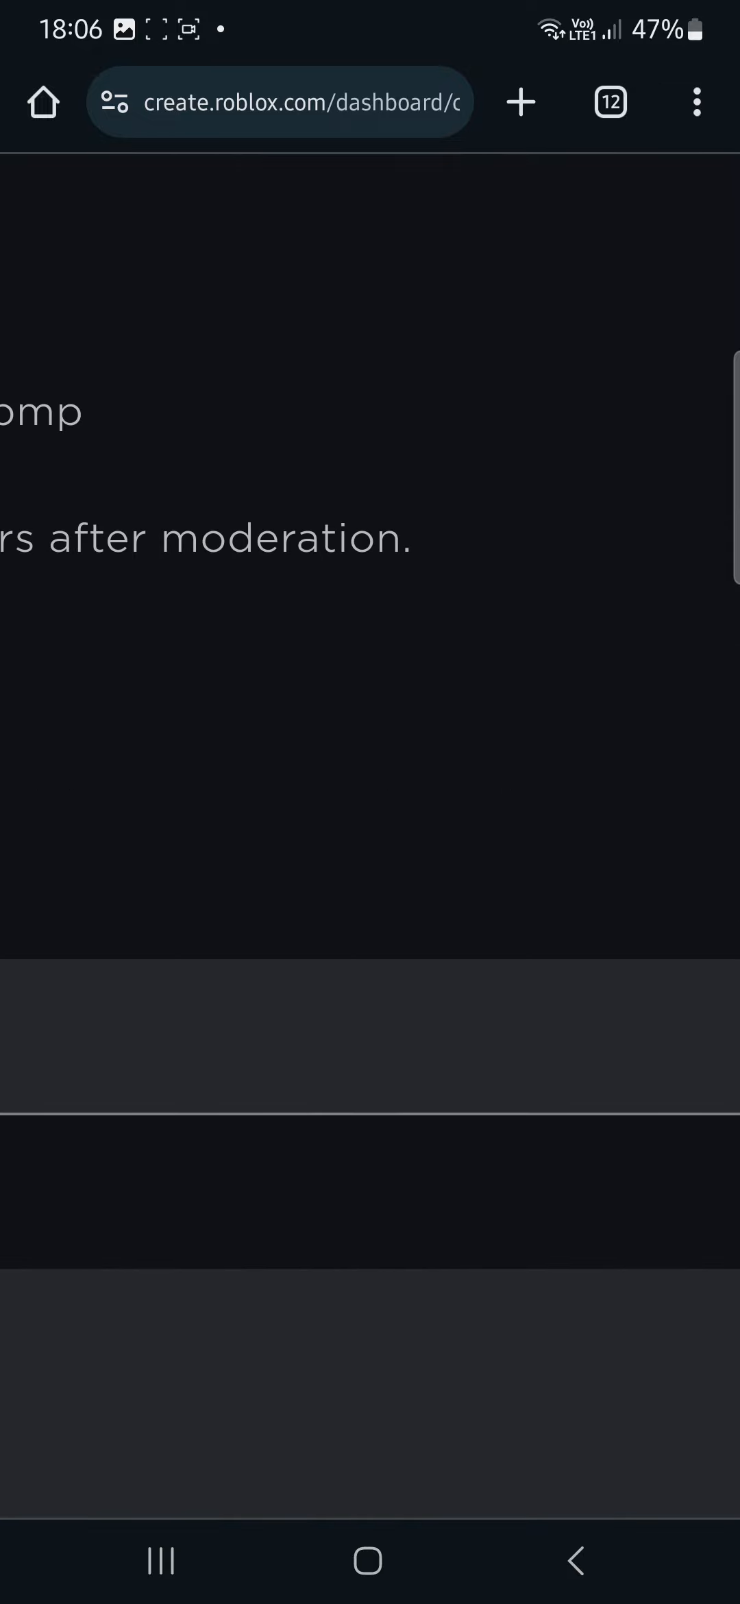
# - Upload the Screenshot_20231207_180531_Pinterest file as the T-shirt image
pyautogui.scroll(3)
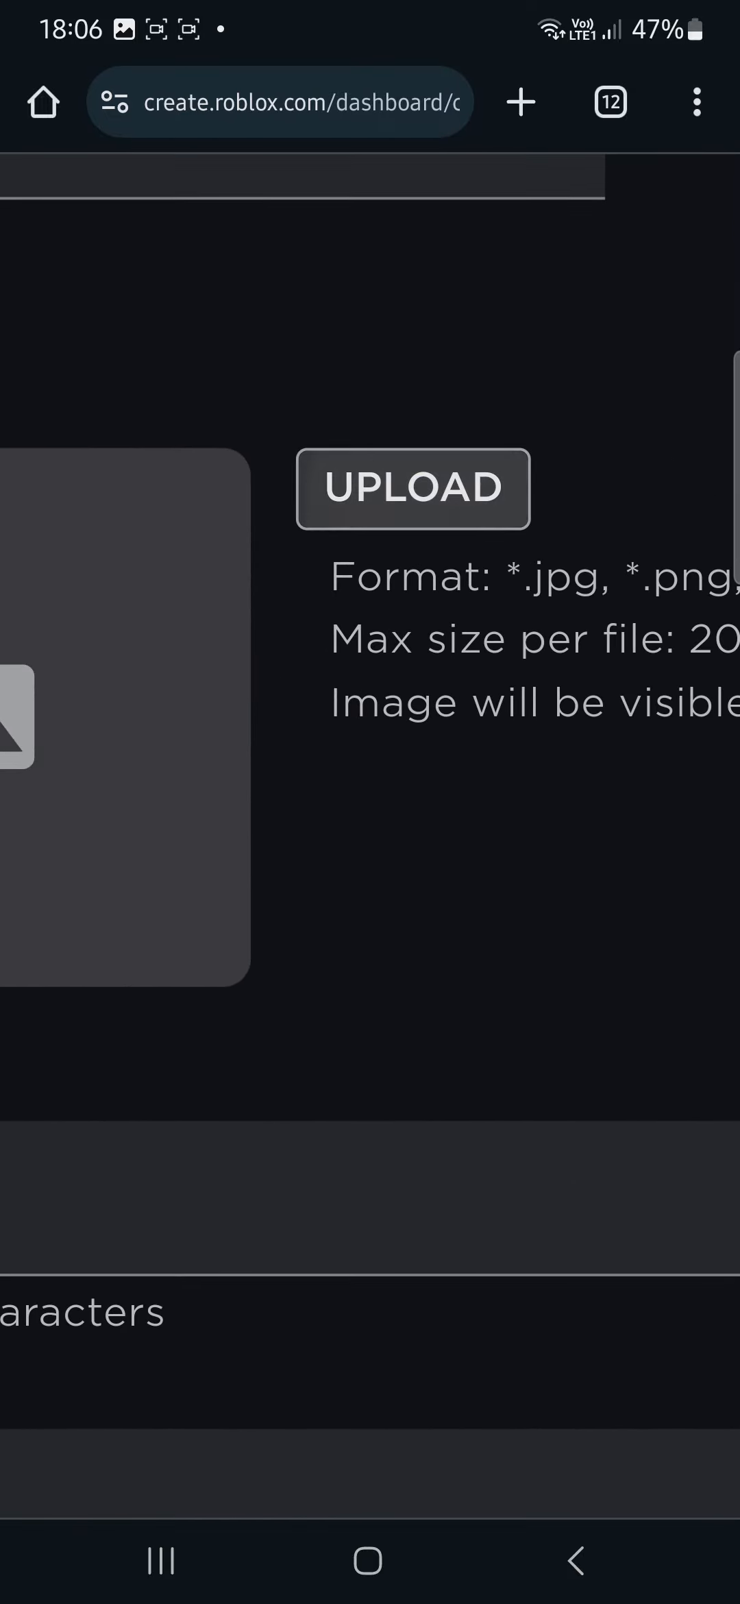
pyautogui.click(413, 488)
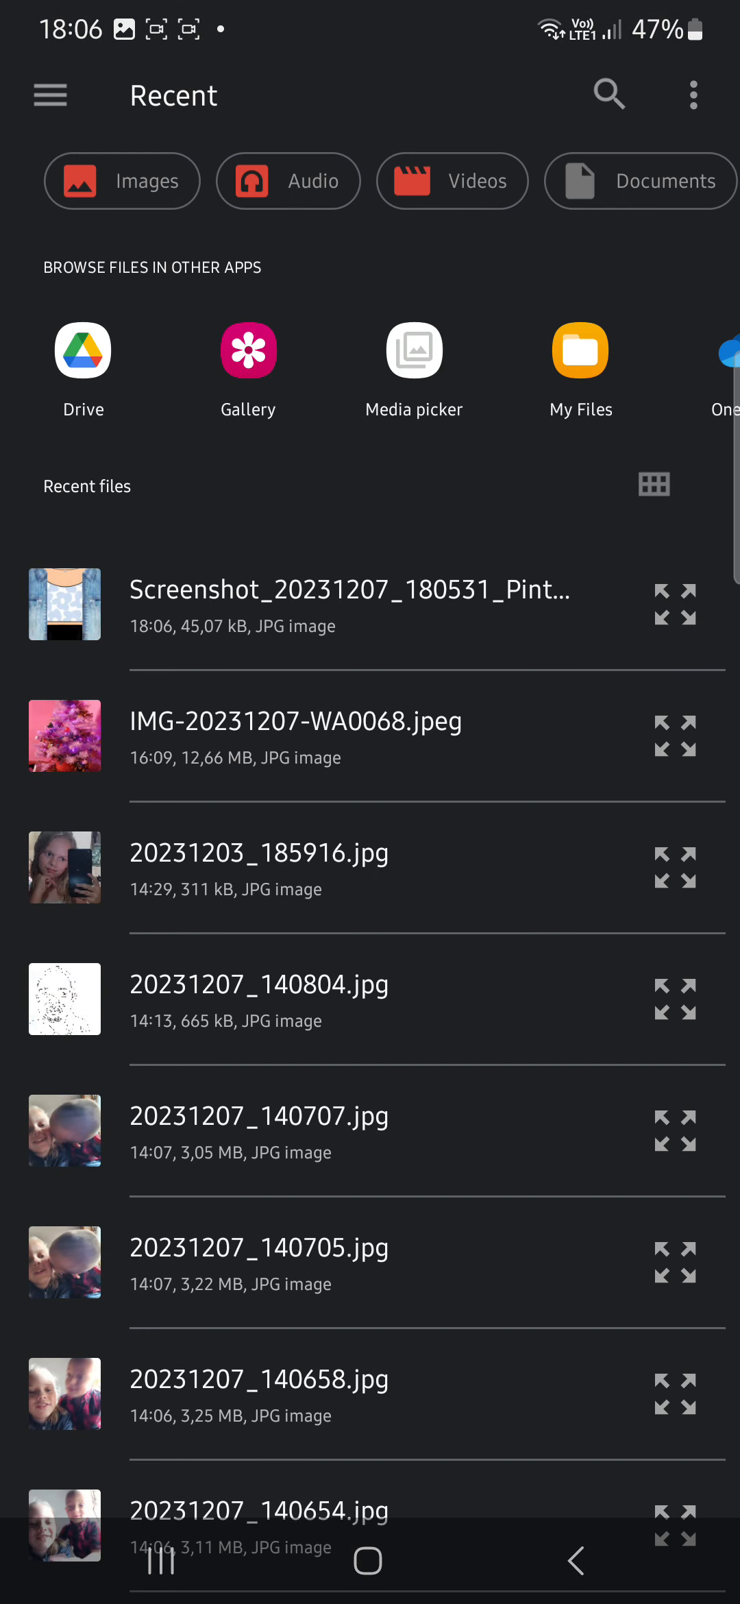
pyautogui.click(352, 603)
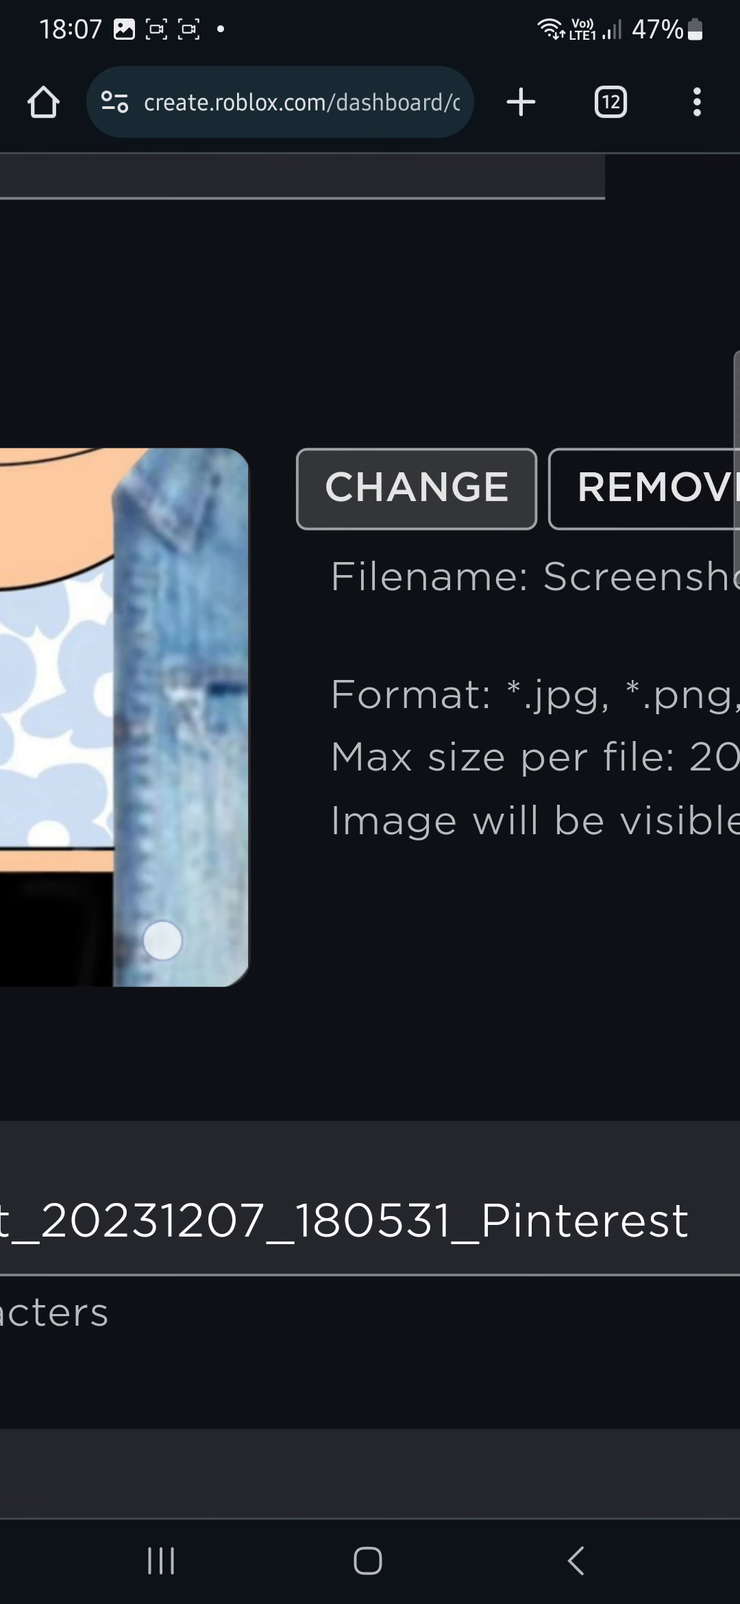
pyautogui.scroll(3)
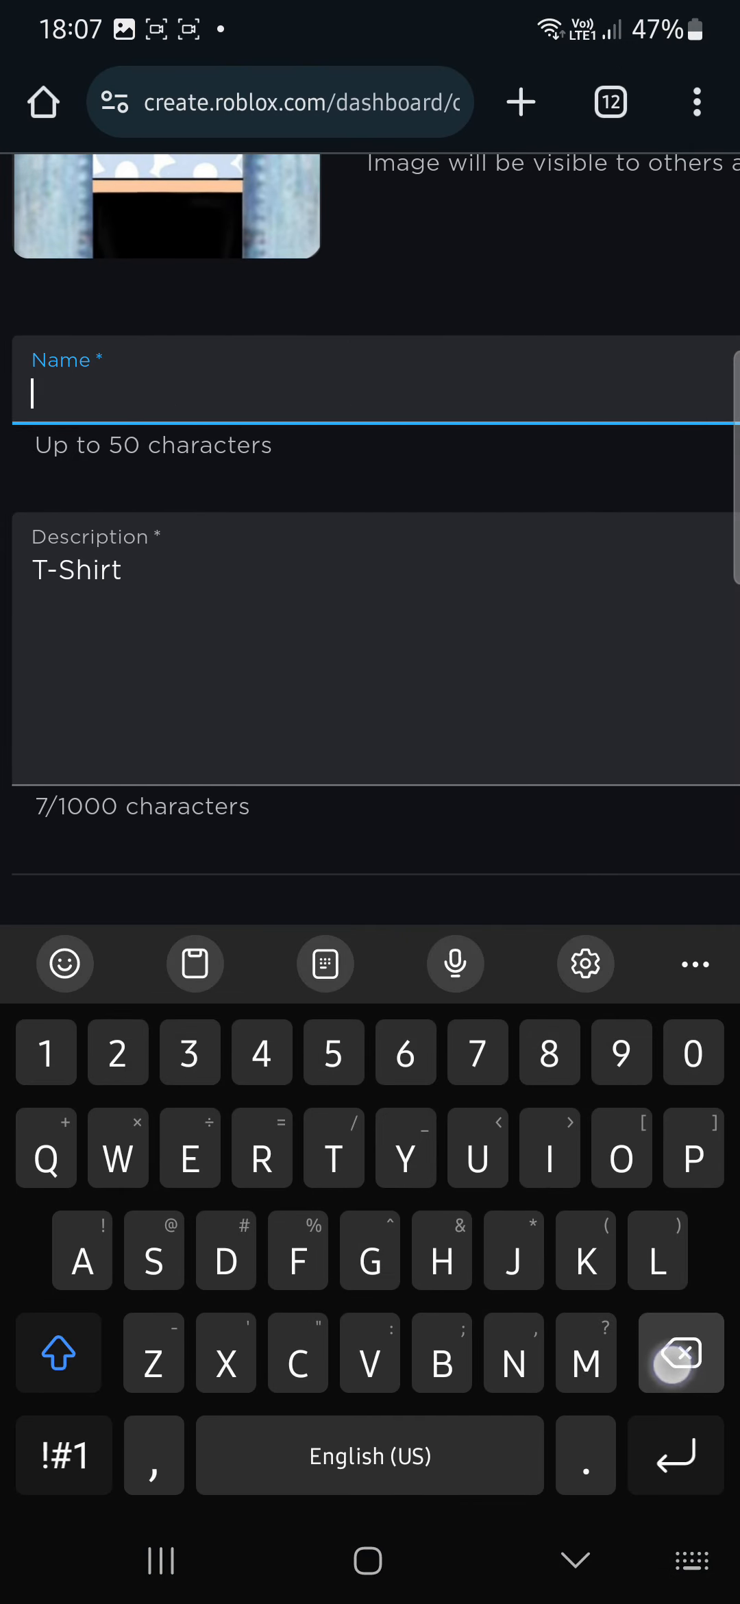
# - Name the T-shirt 'Flower shirt' and submit it for upload
pyautogui.write('F')
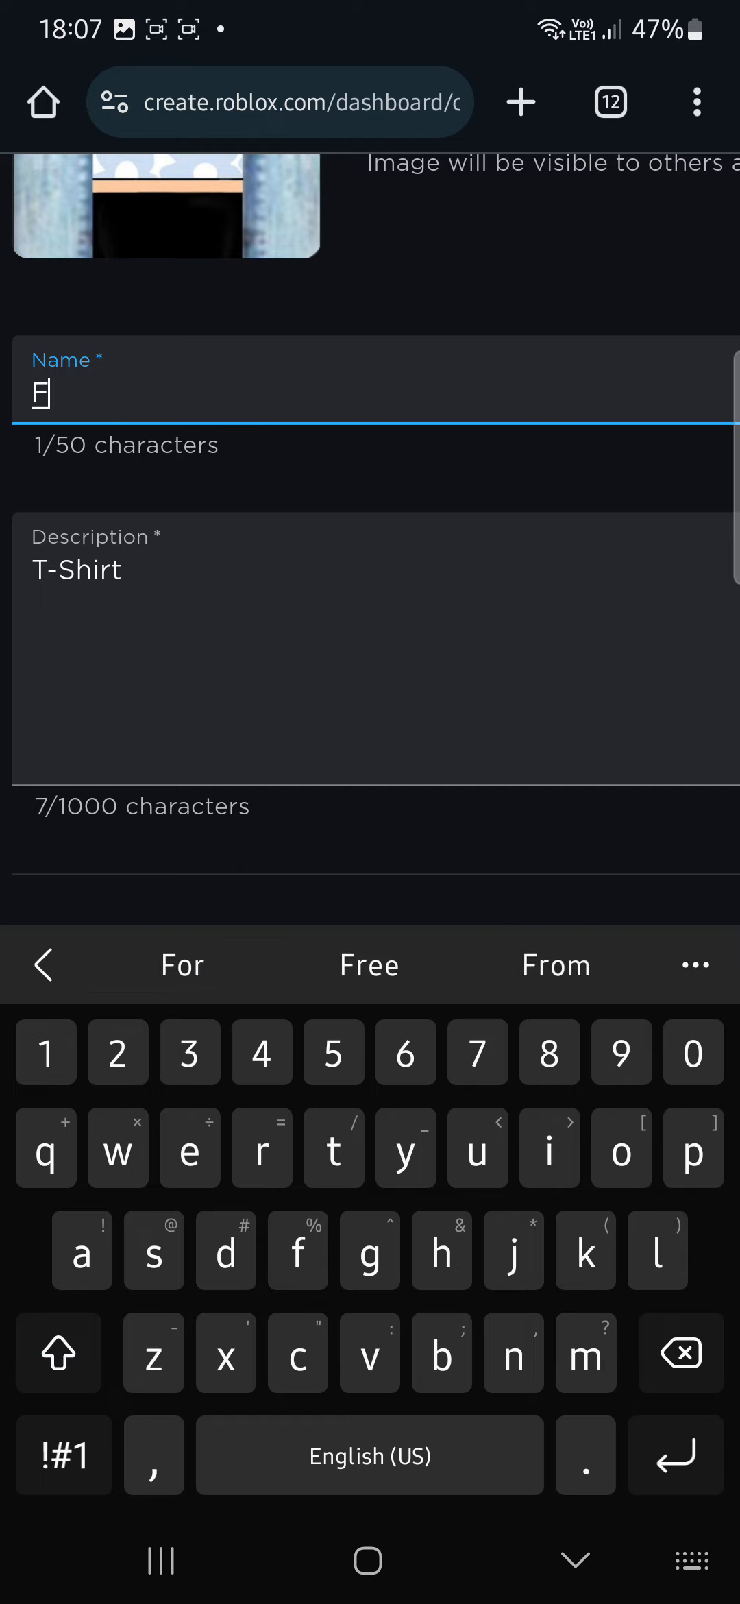
pyautogui.write('lower shi')
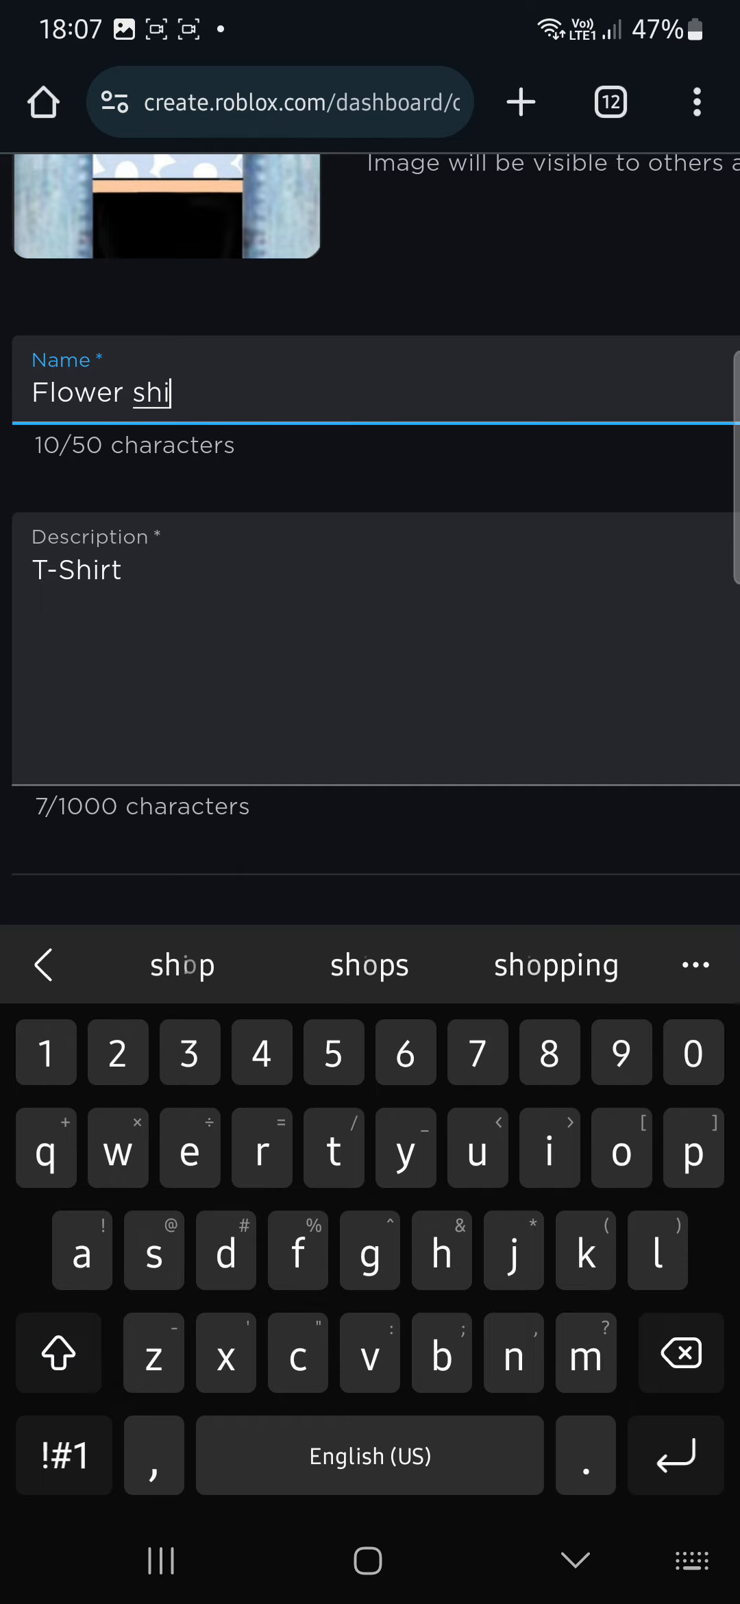
pyautogui.write('rt')
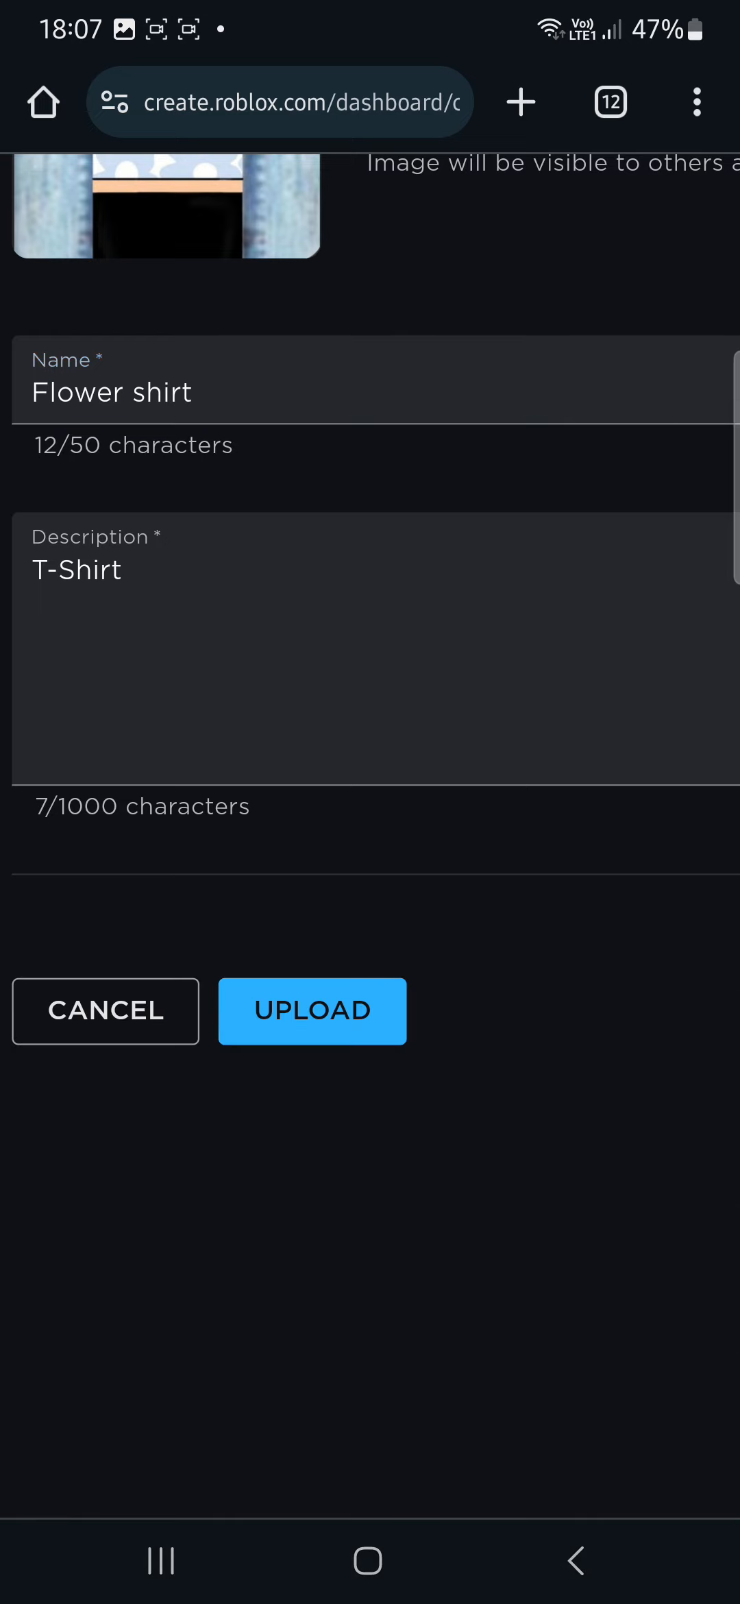
pyautogui.click(311, 1011)
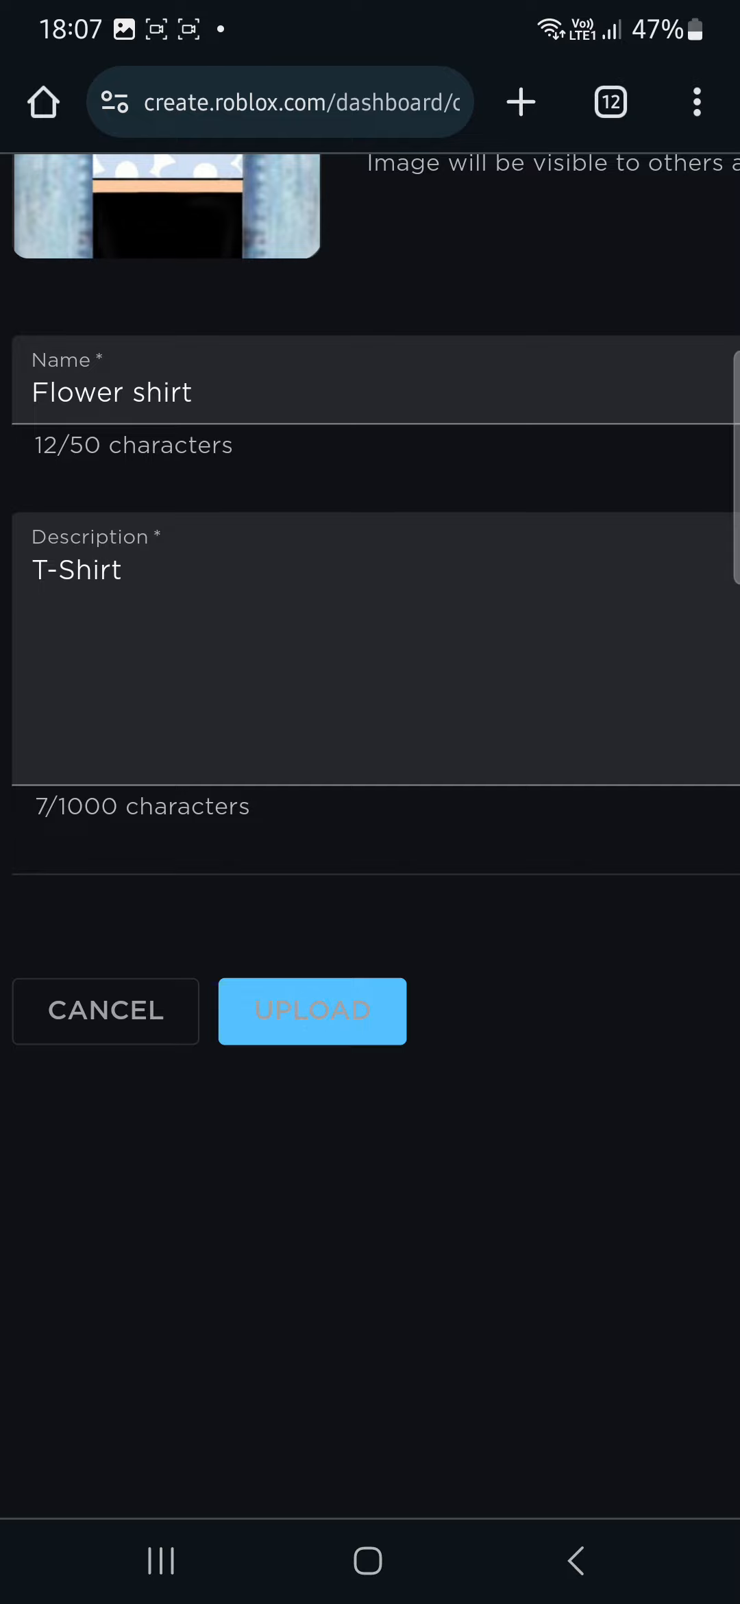
pyautogui.click(312, 1010)
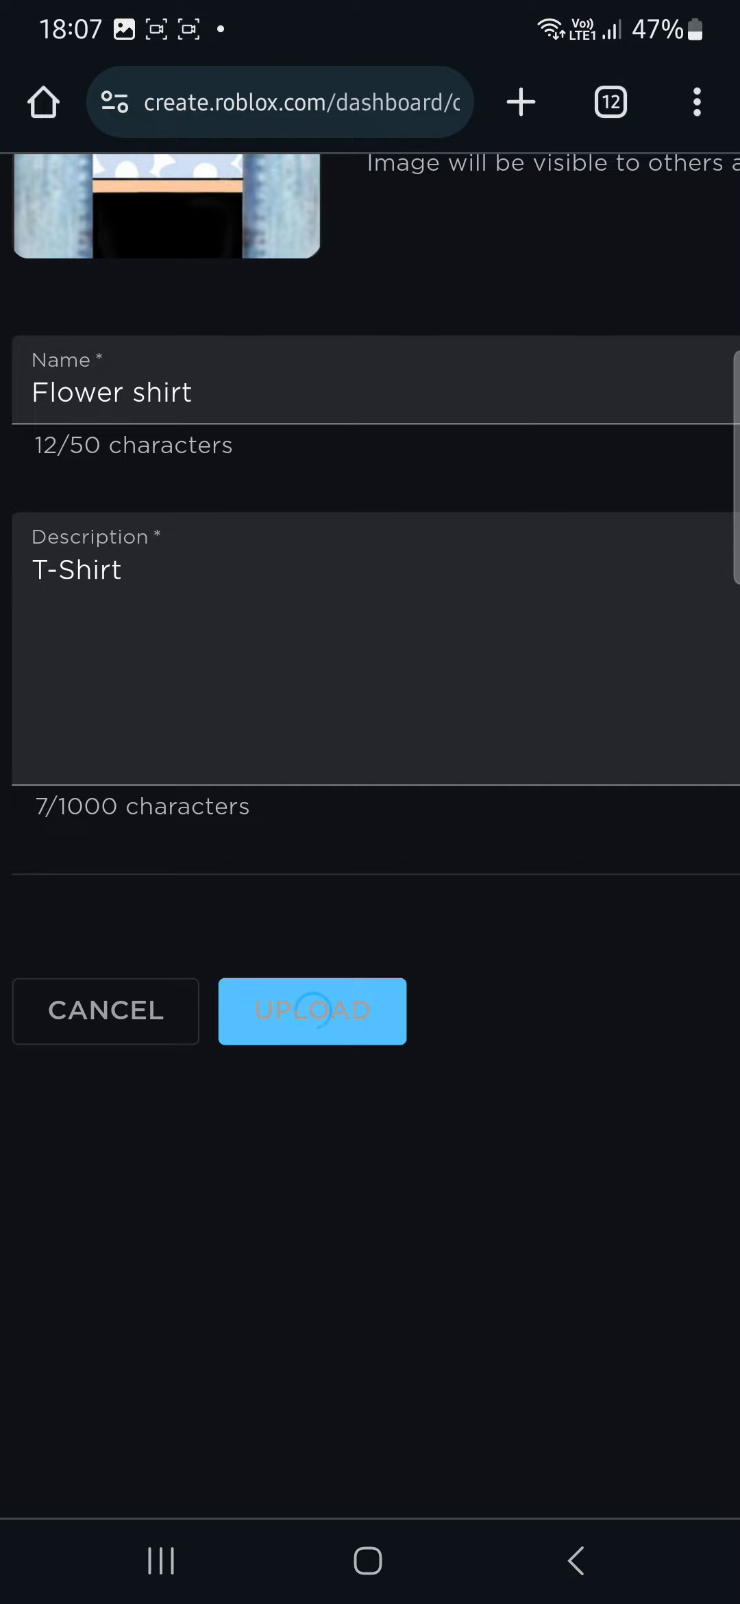
pyautogui.click(311, 1010)
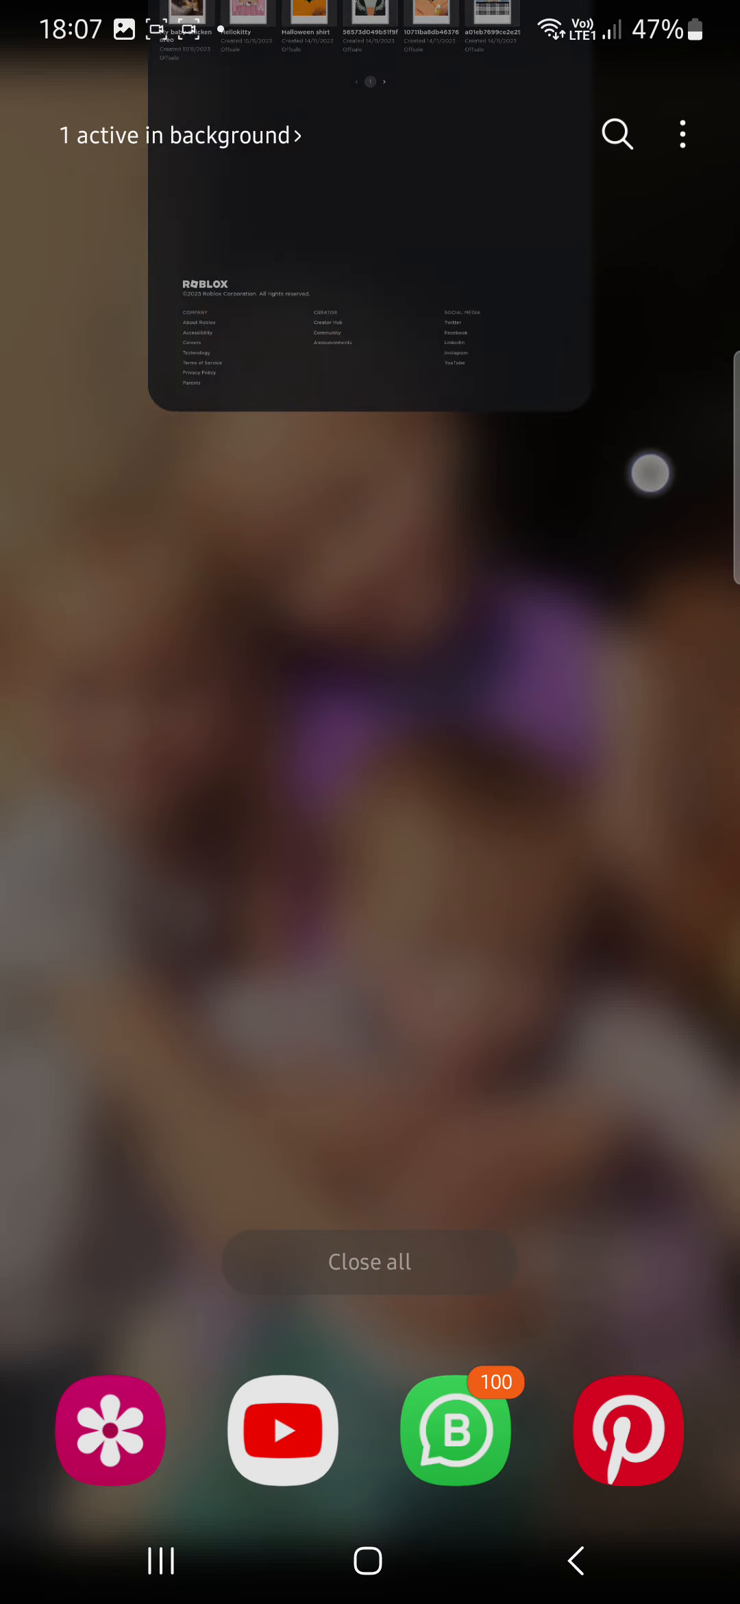
# - Launch Roblox from the app drawer onto its avatar Marketplace page
pyautogui.click(369, 1560)
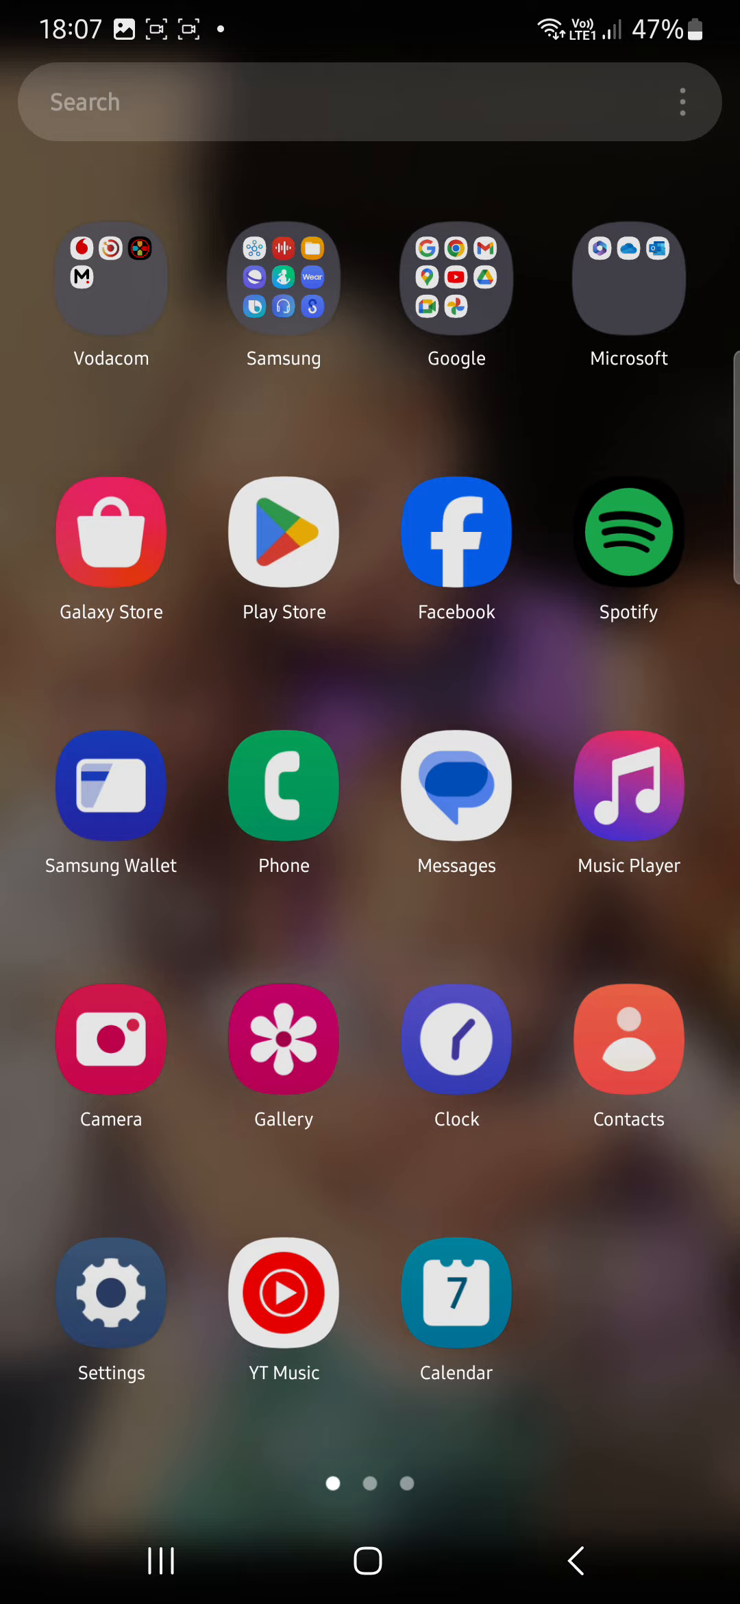
pyautogui.hscroll(-3)
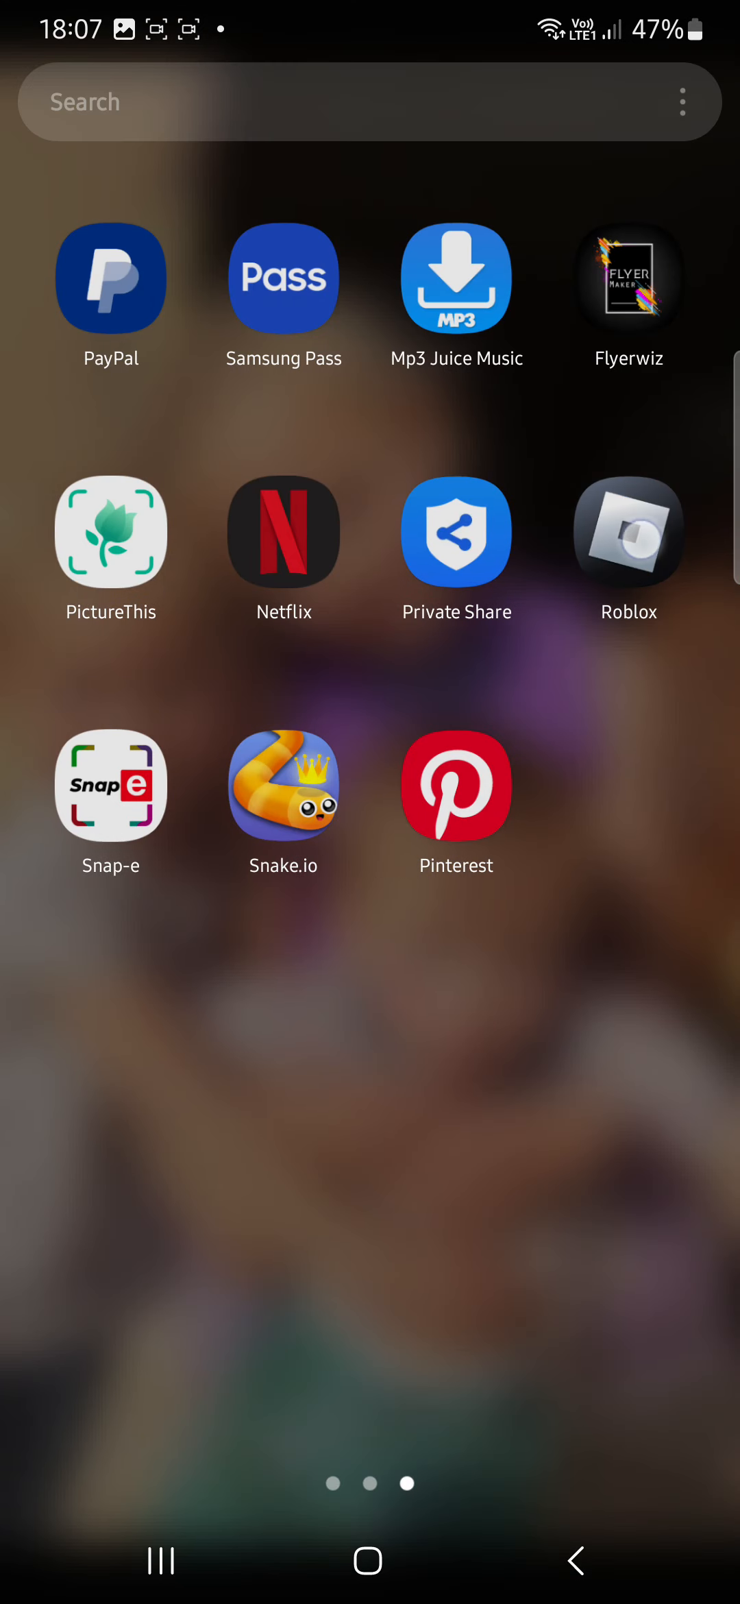
pyautogui.click(628, 531)
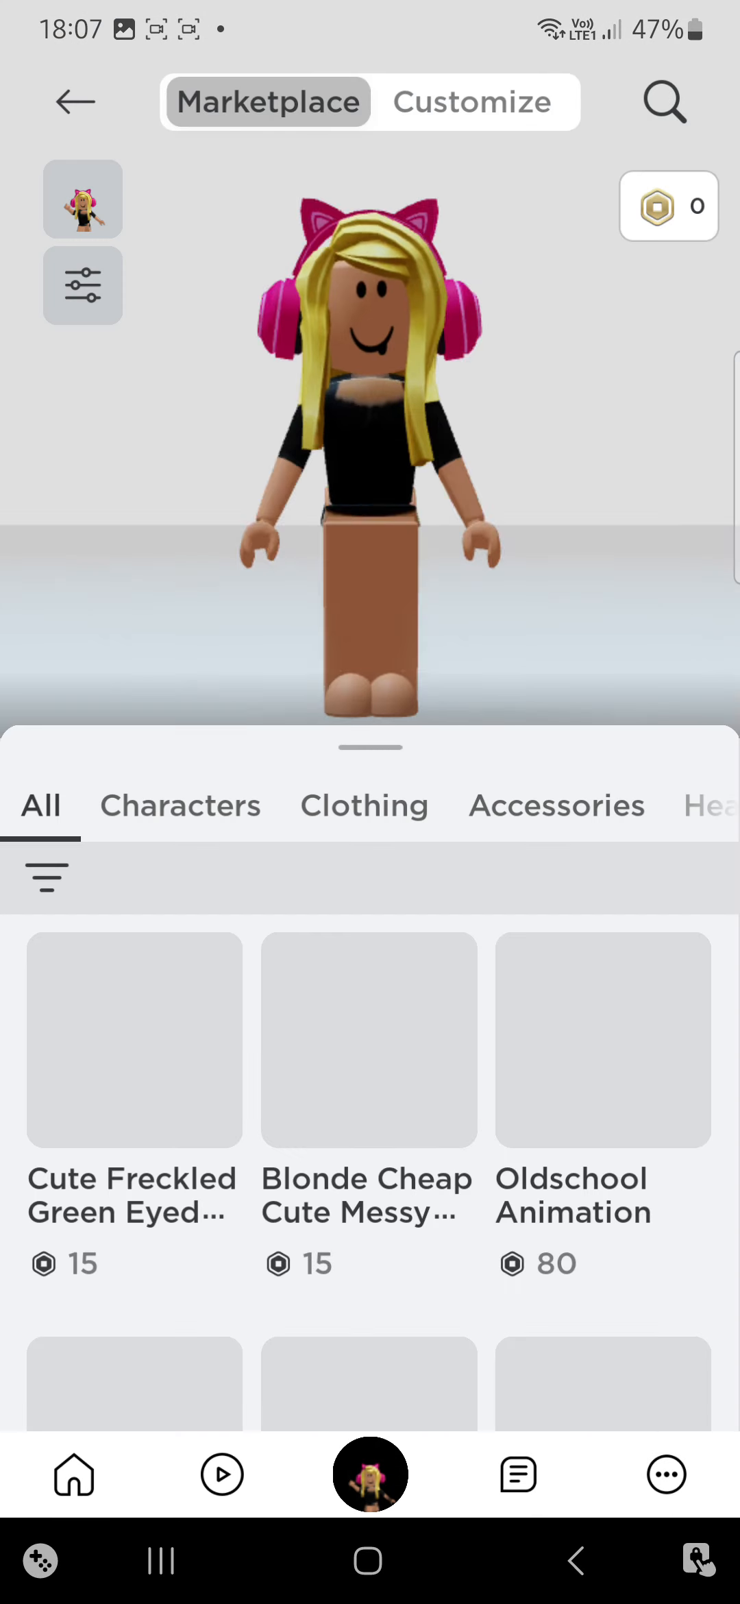
# - Go to Customize > Clothing and show the Classic T-Shirts list
pyautogui.click(473, 102)
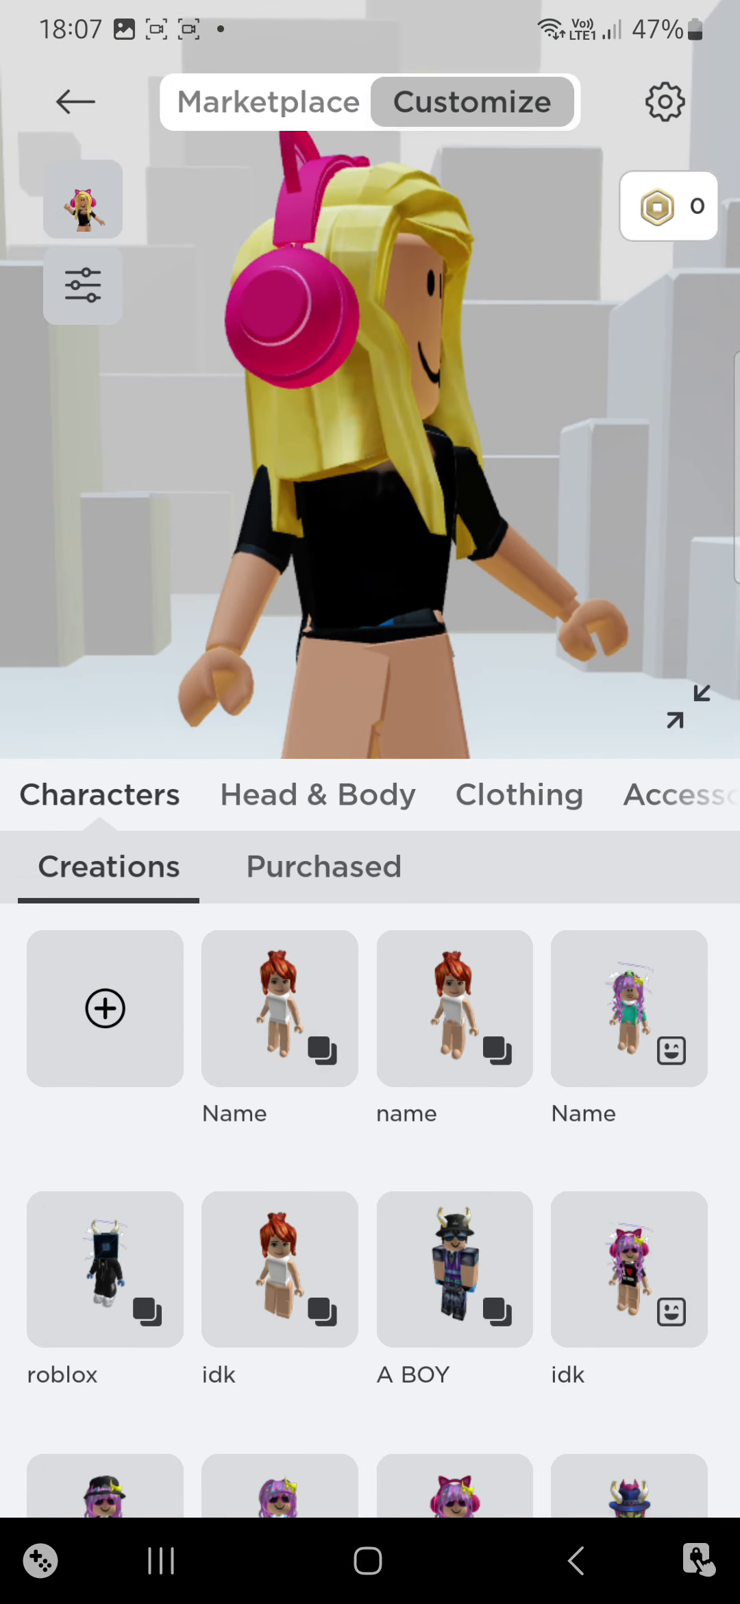
pyautogui.click(520, 795)
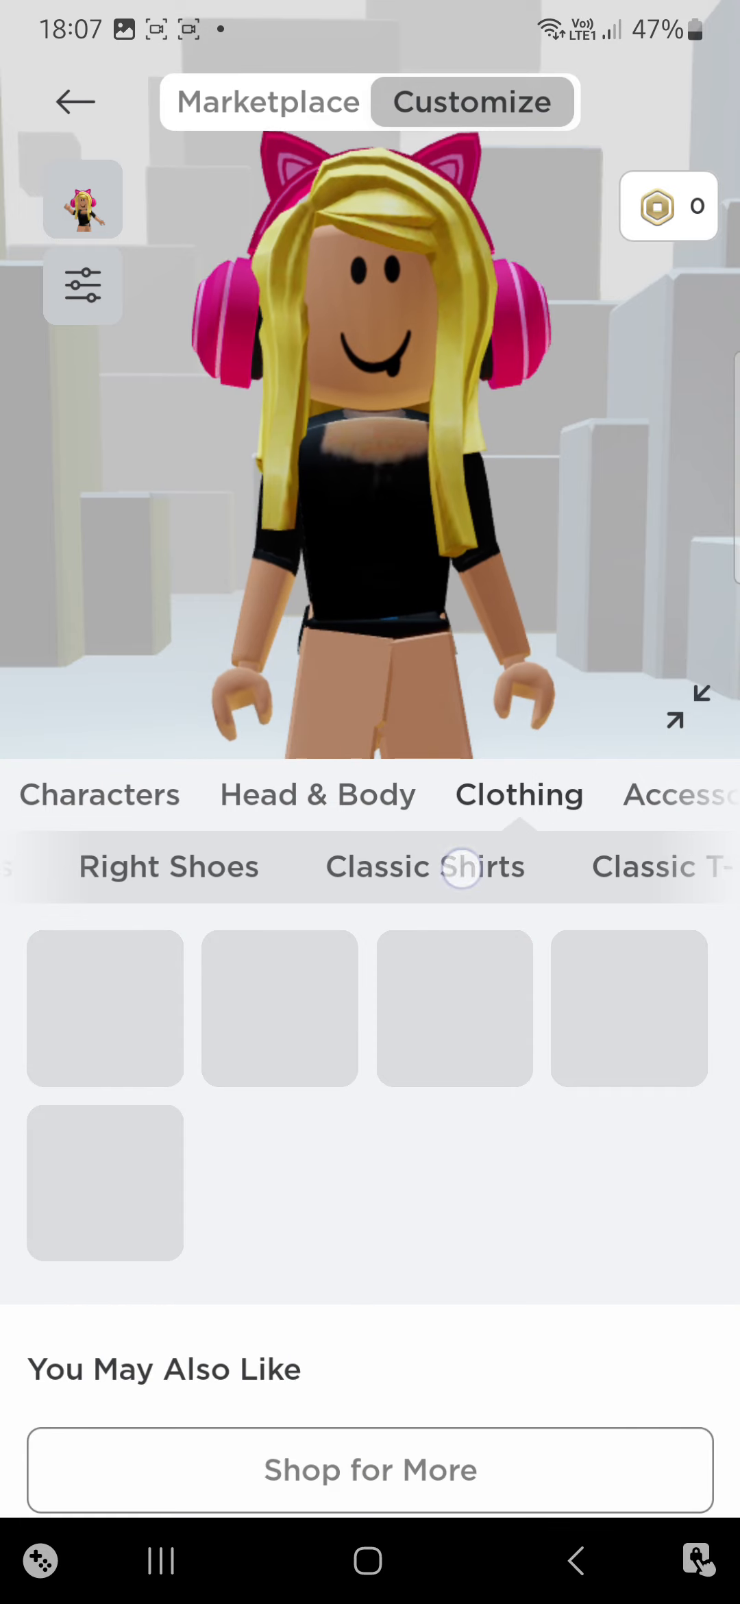
pyautogui.click(425, 867)
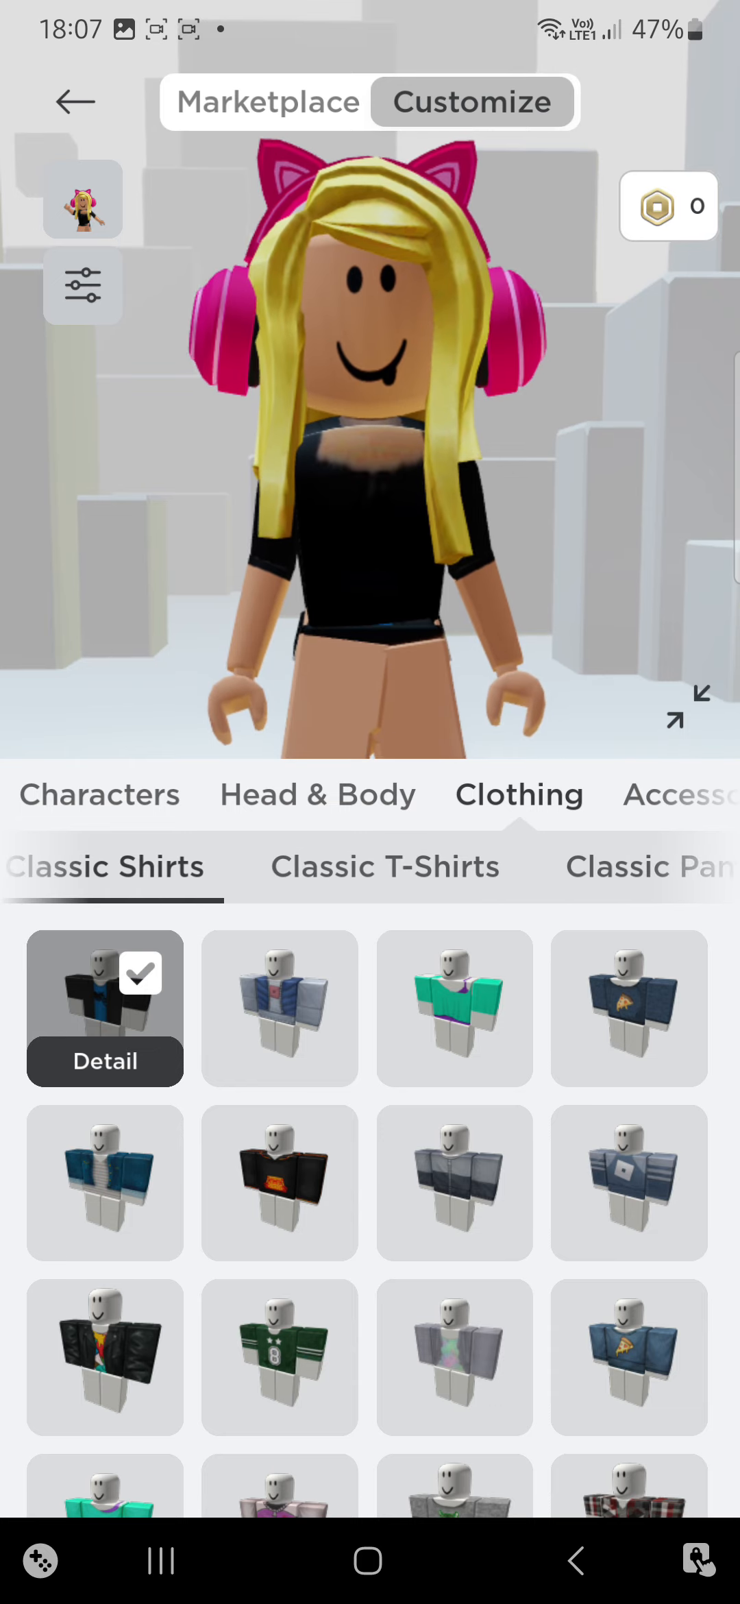
pyautogui.click(384, 868)
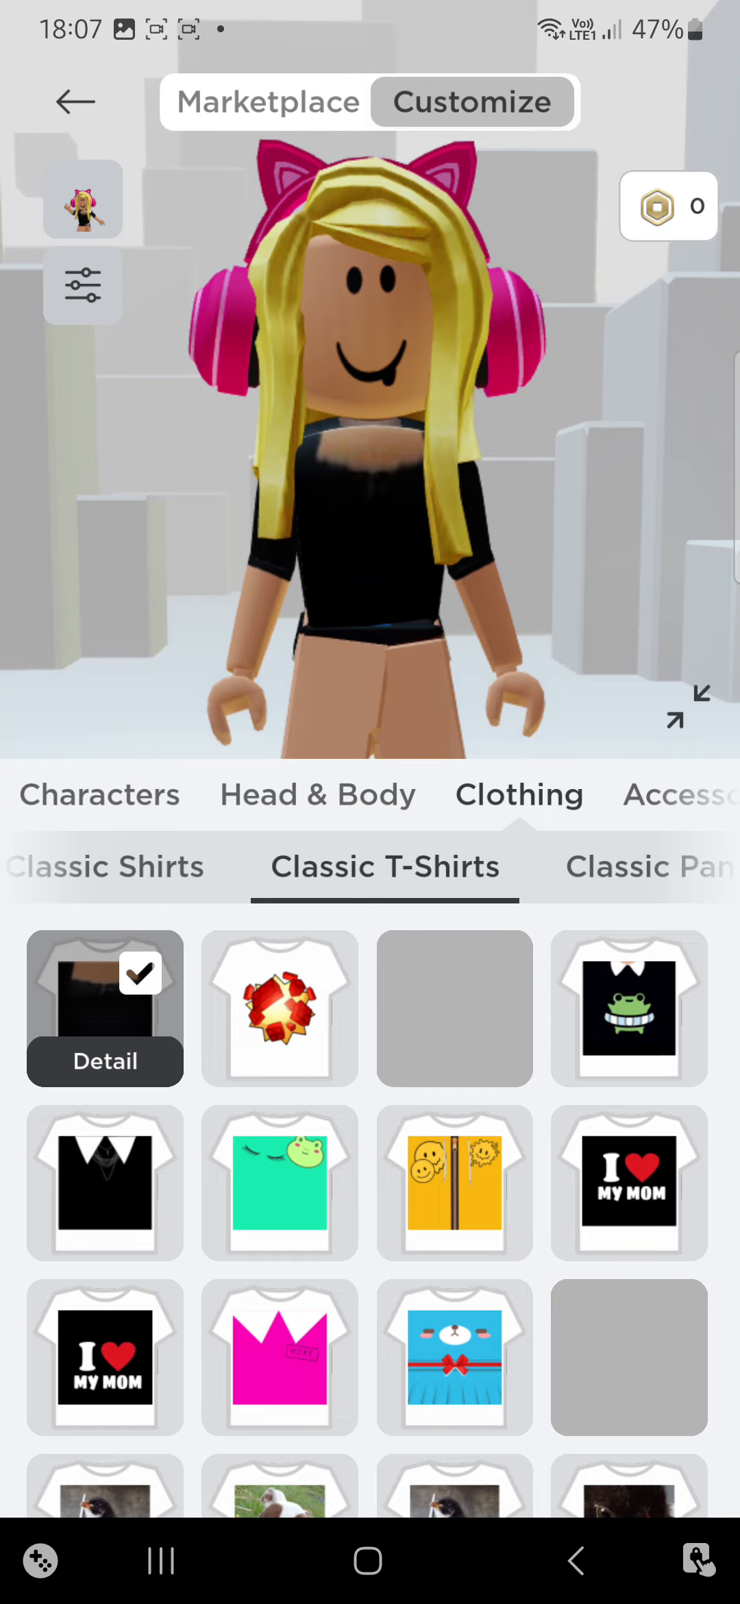
# - Equip the uploaded flower-print T-shirt and a light blue denim classic shirt over it
pyautogui.click(454, 1007)
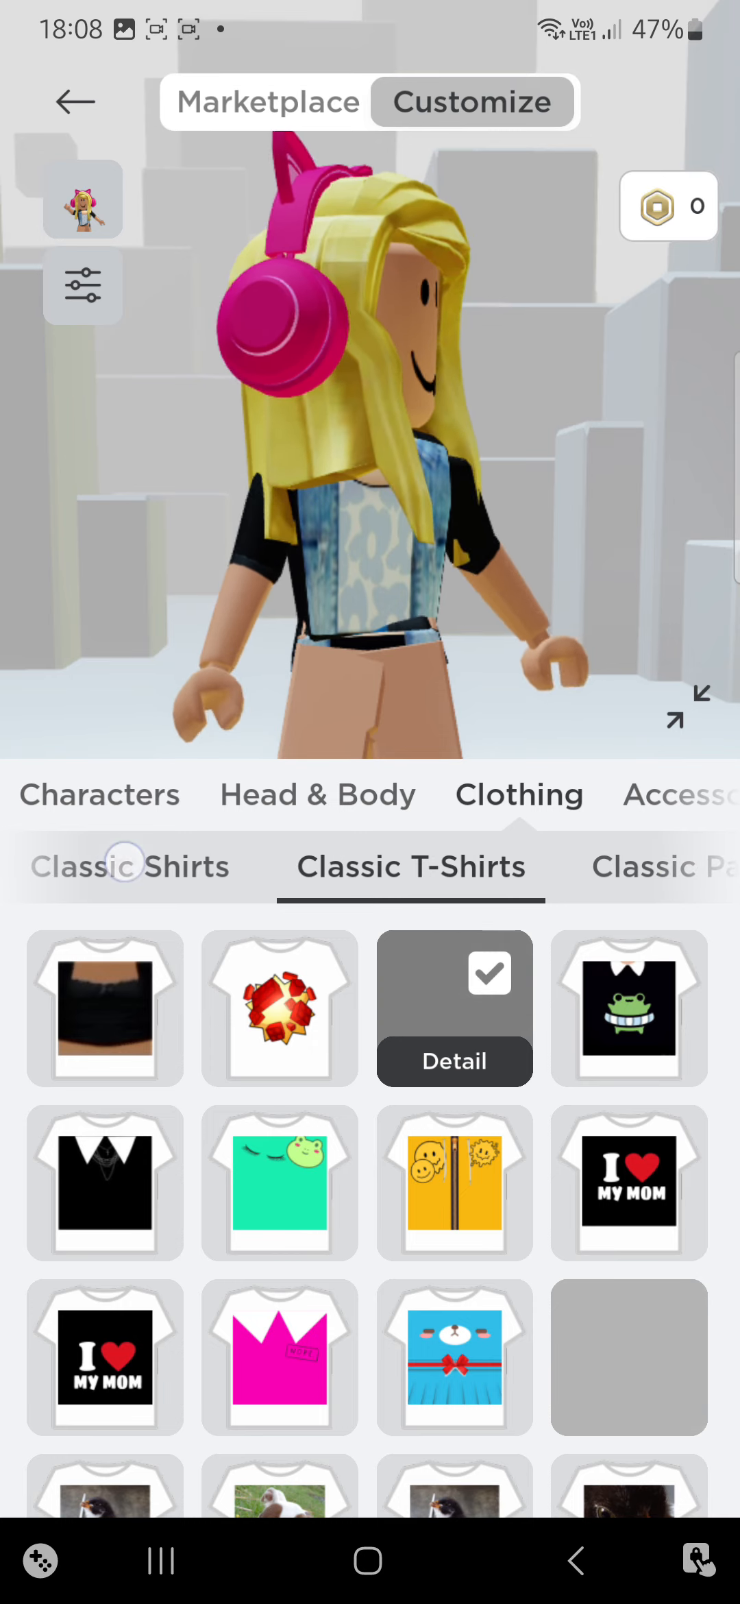
pyautogui.click(128, 868)
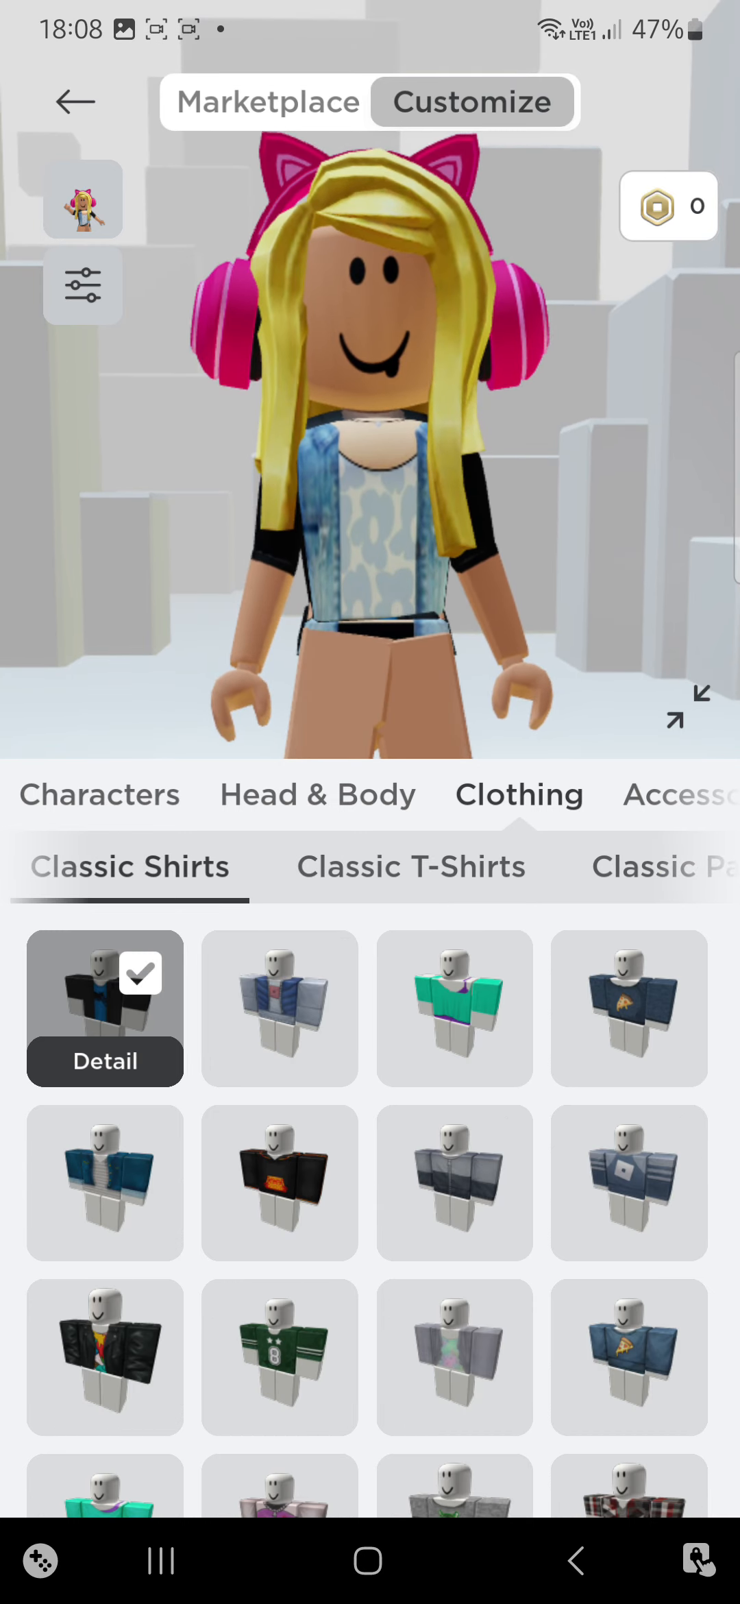
pyautogui.scroll(3)
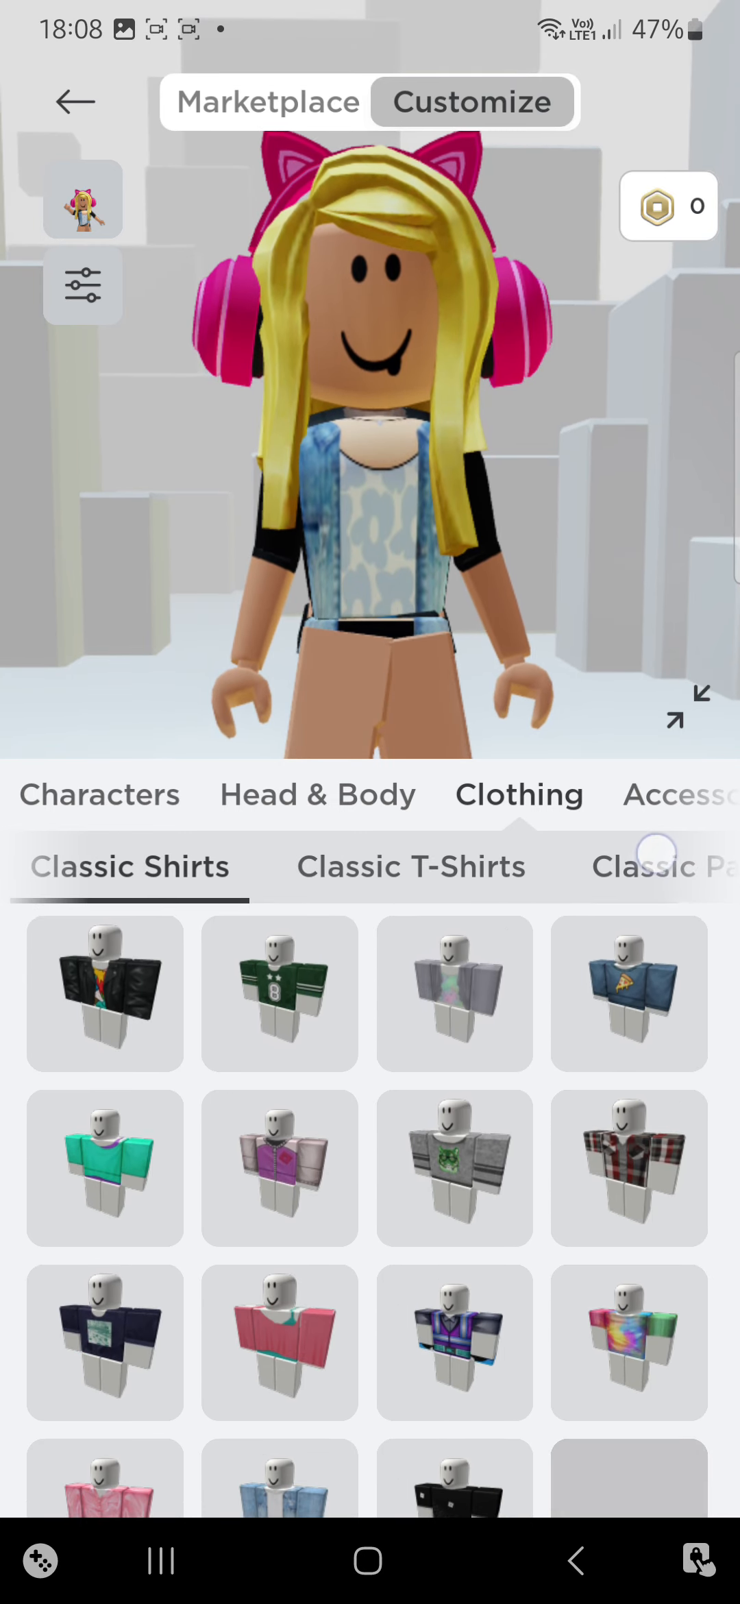
pyautogui.scroll(-3)
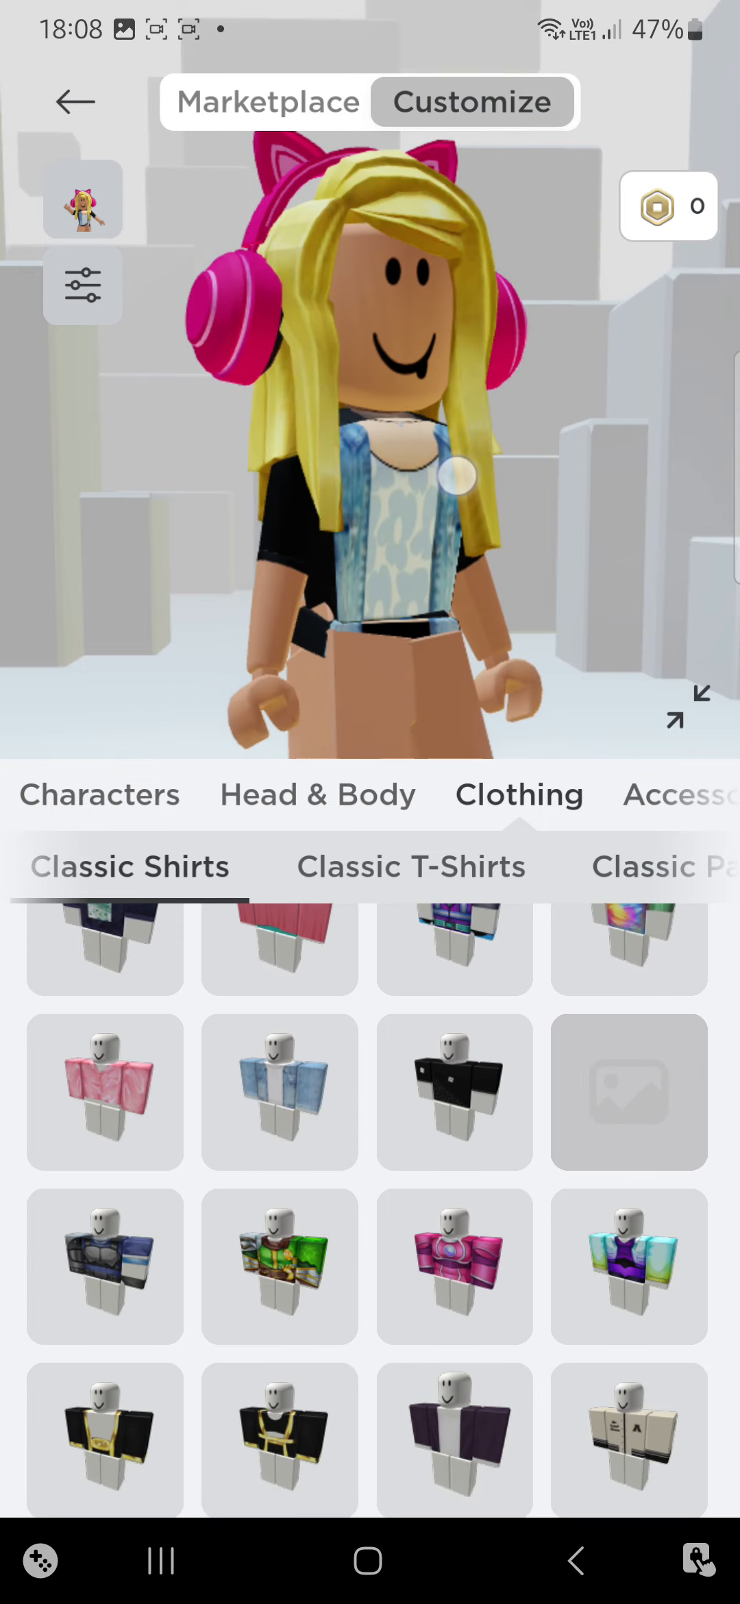
pyautogui.click(280, 1092)
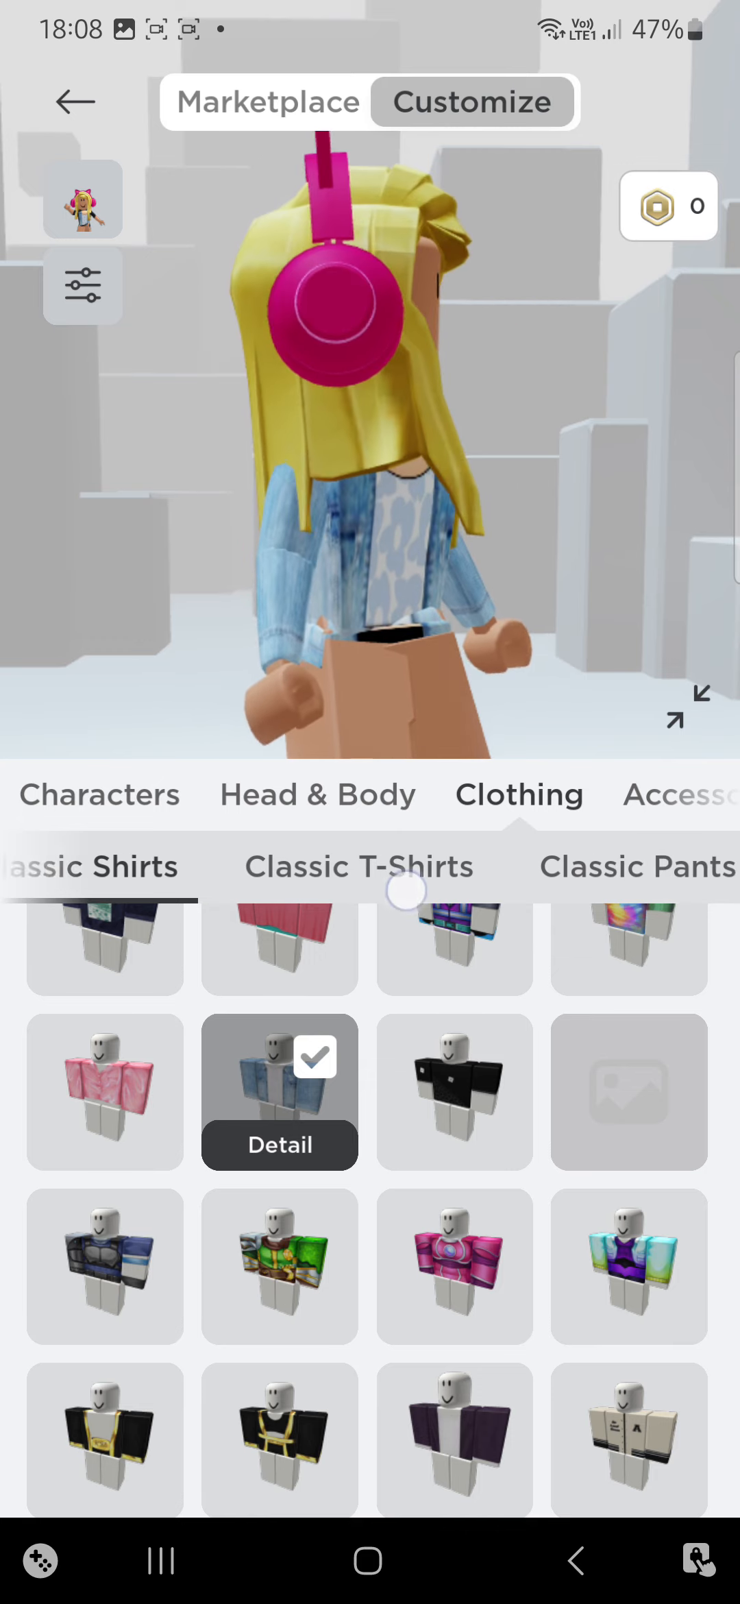
# - Equip a pair of classic pants from the Classic Pants list
pyautogui.click(602, 868)
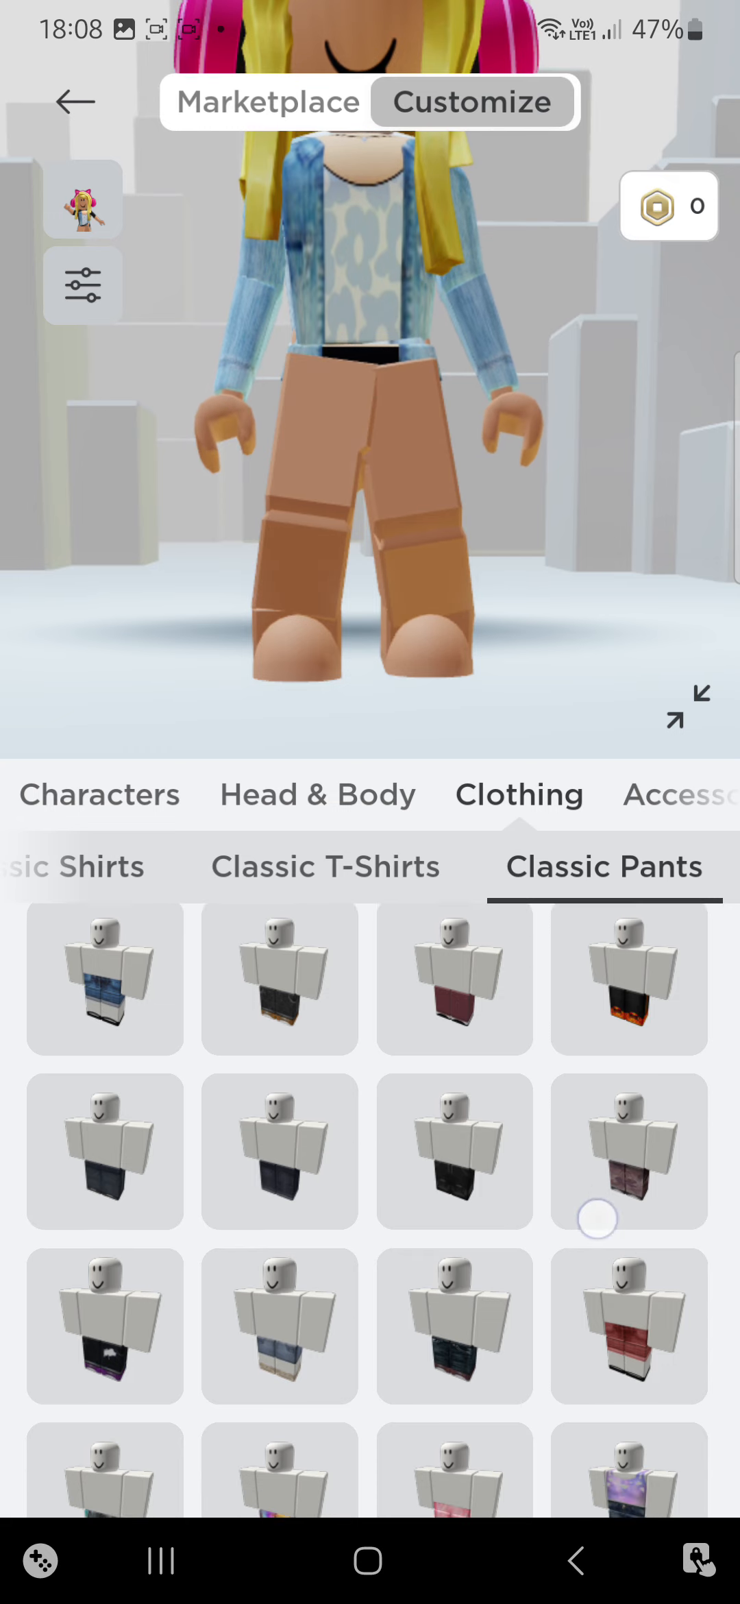
pyautogui.scroll(-3)
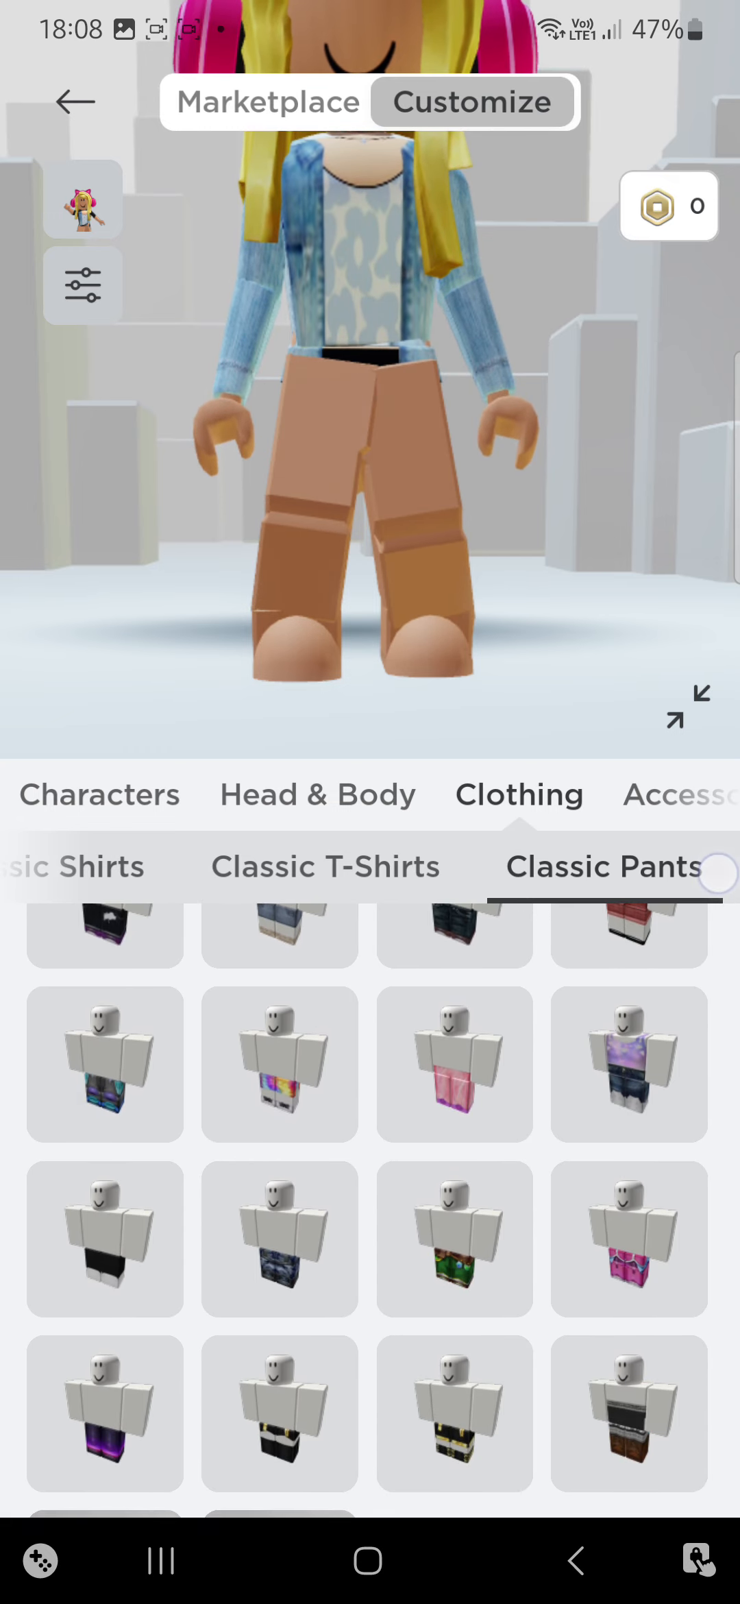
pyautogui.click(104, 1240)
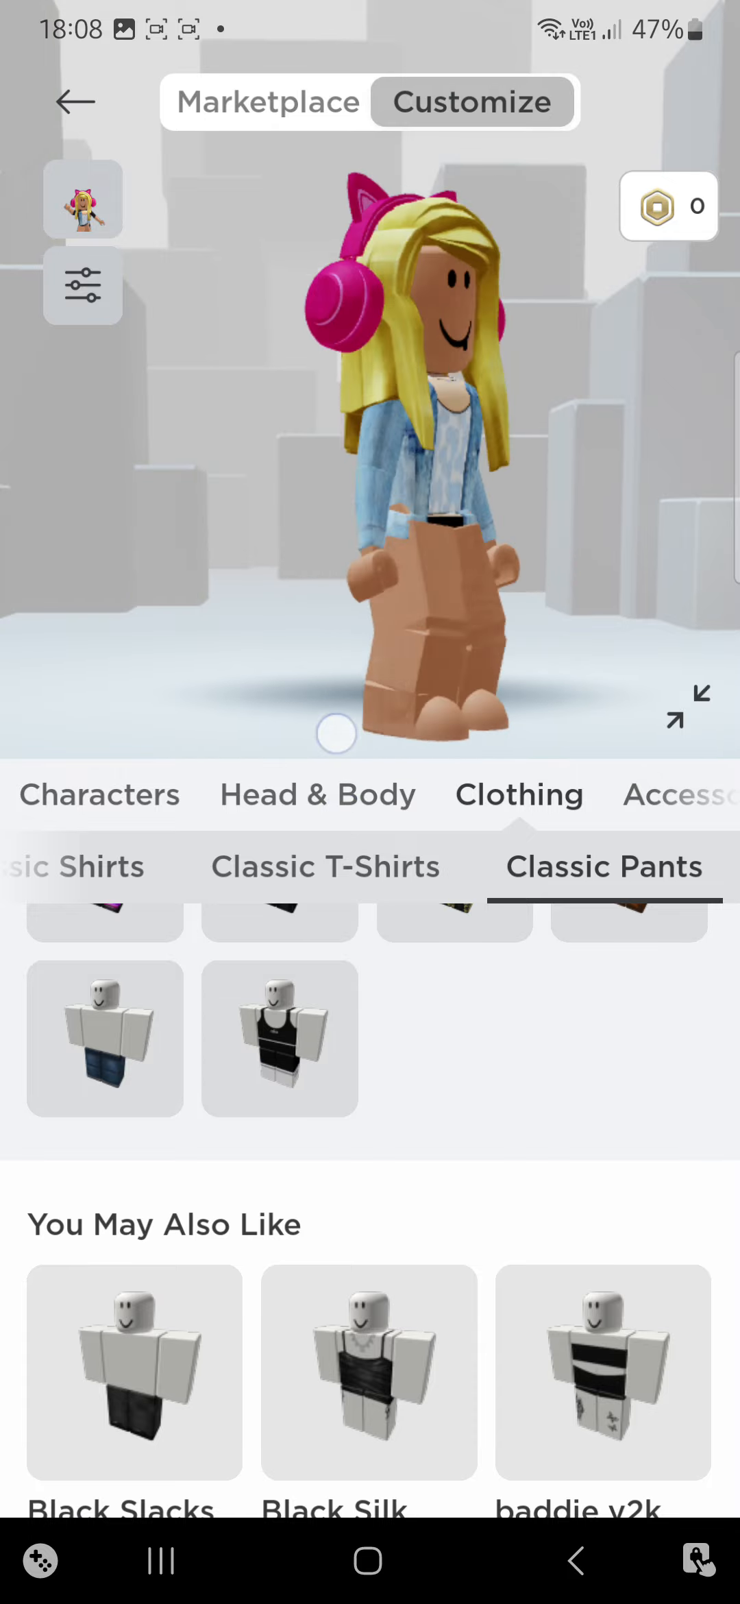
pyautogui.scroll(3)
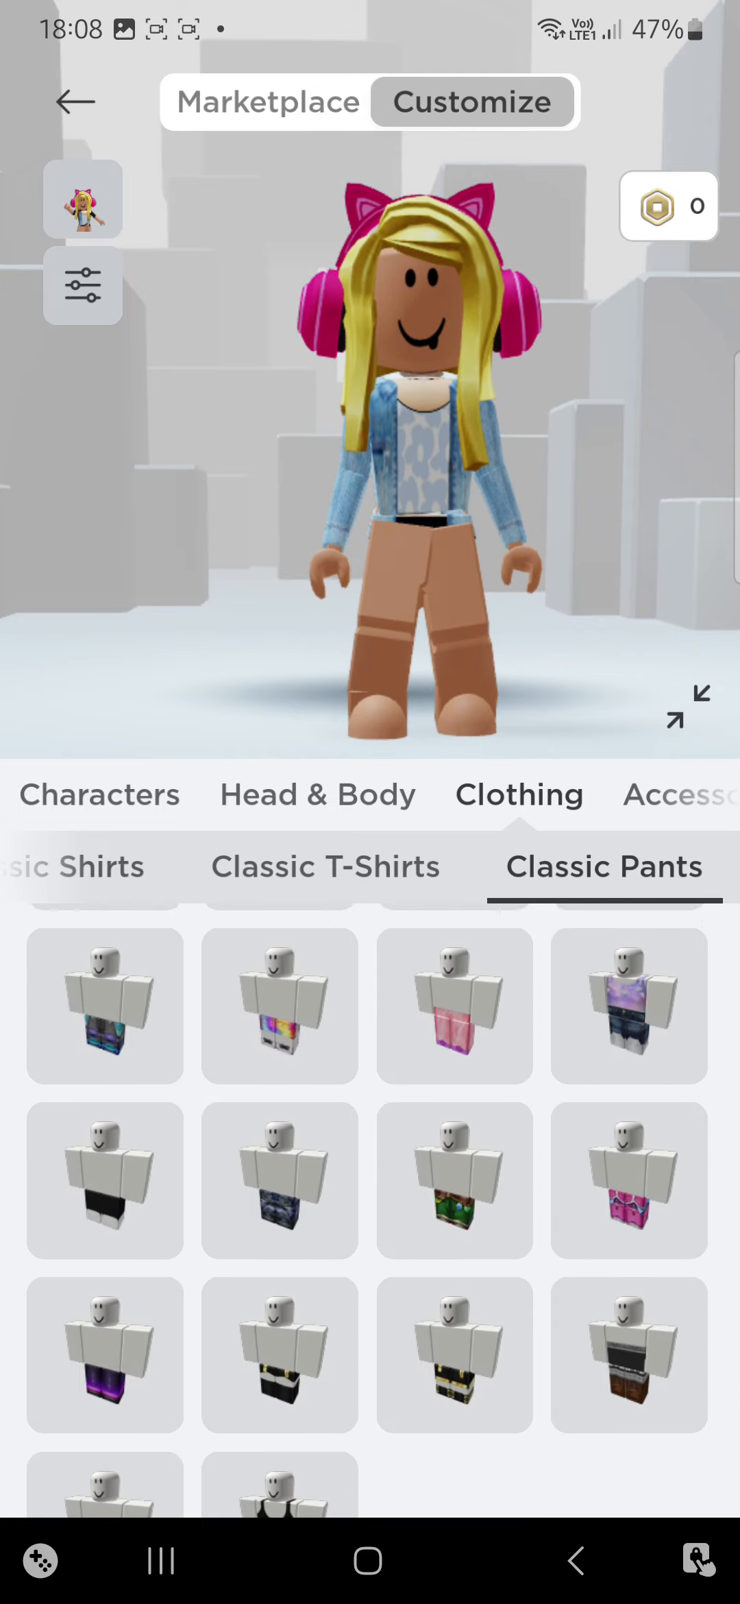
# - Switch from clothing to Head & Body and show the skin colour choices
pyautogui.click(99, 795)
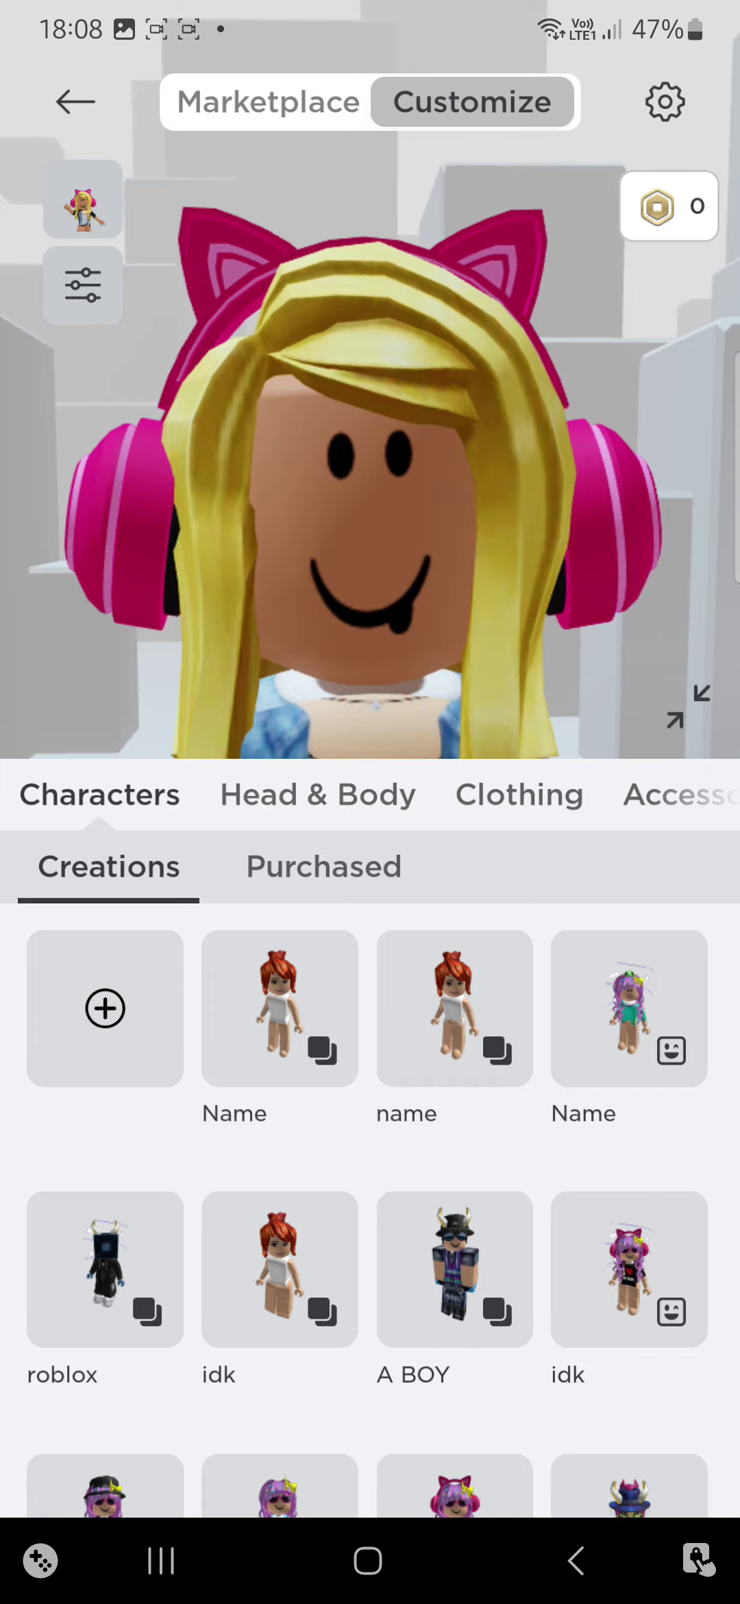
pyautogui.click(317, 795)
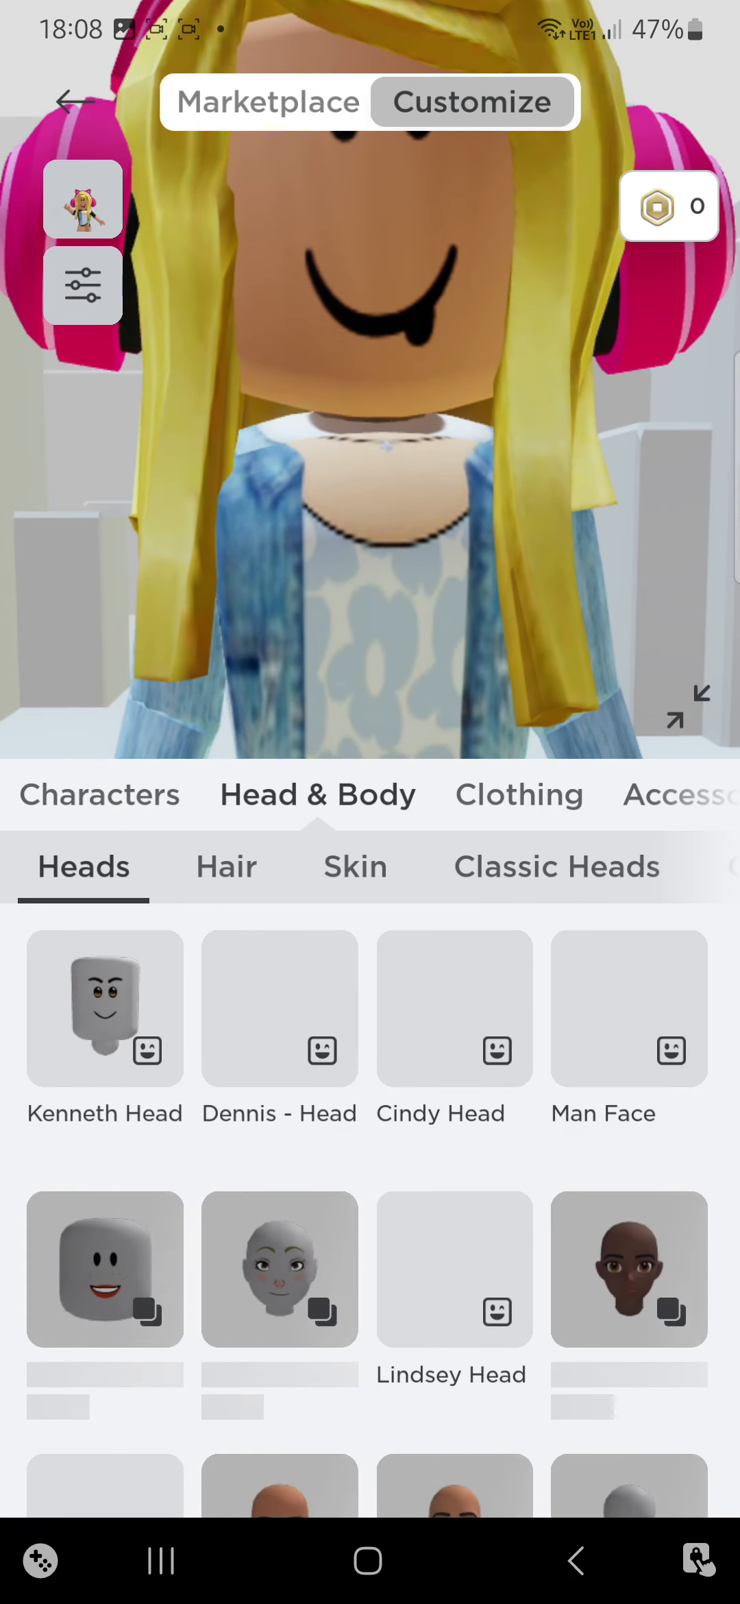
pyautogui.click(355, 866)
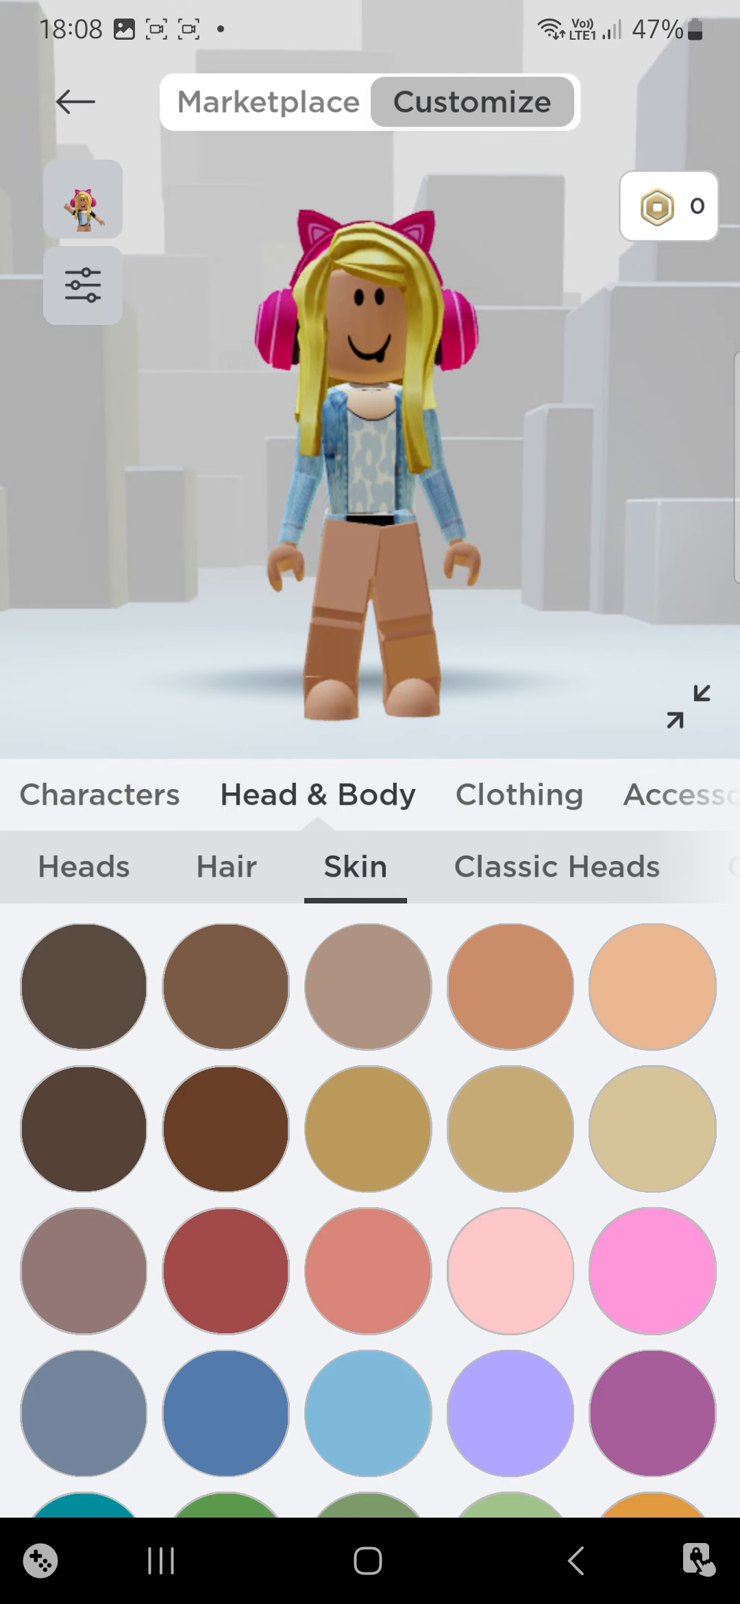
pyautogui.scroll(3)
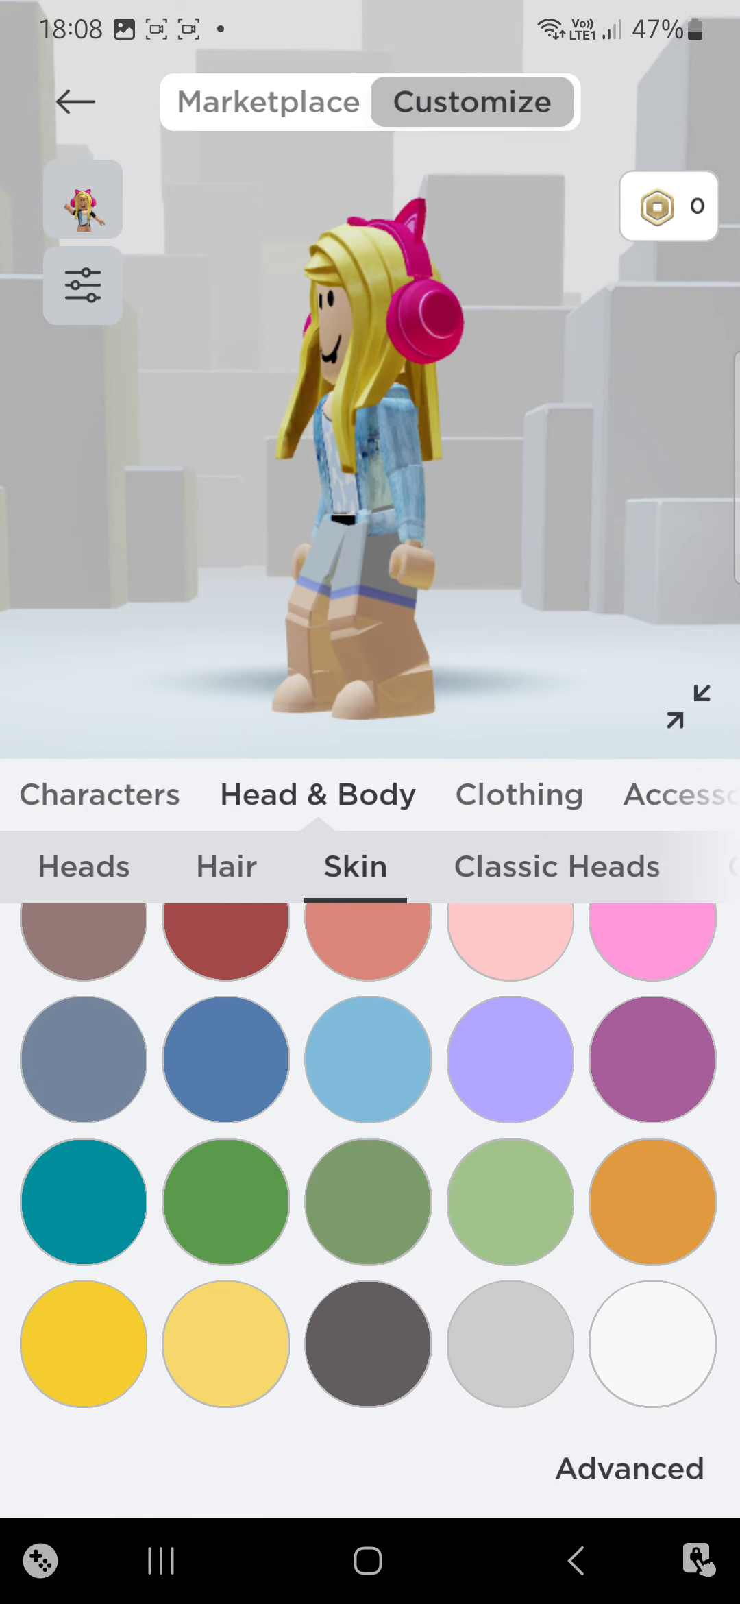
# - In Advanced skin options, select only the Torso and colour it white
pyautogui.click(630, 1470)
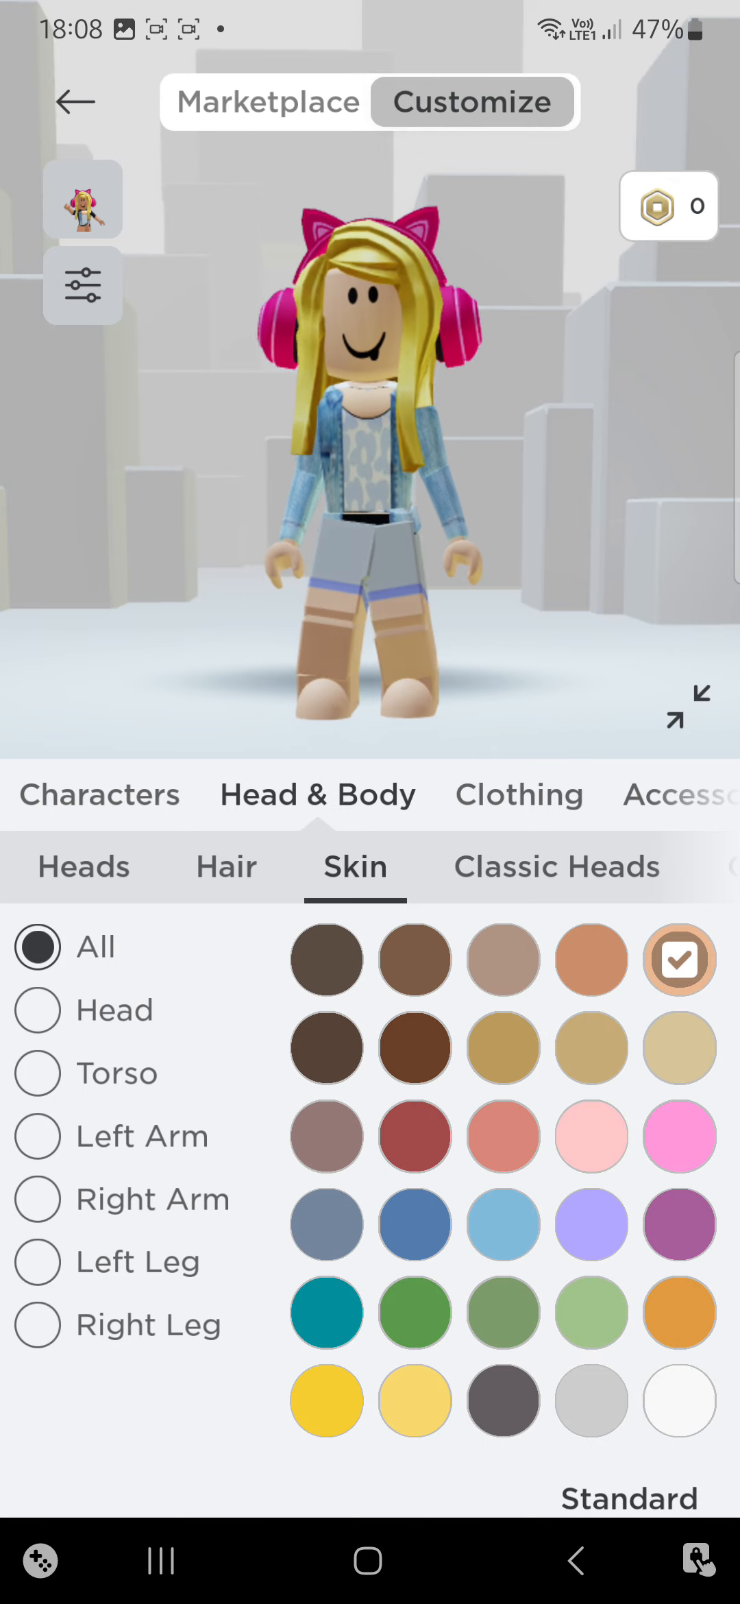
pyautogui.click(39, 1074)
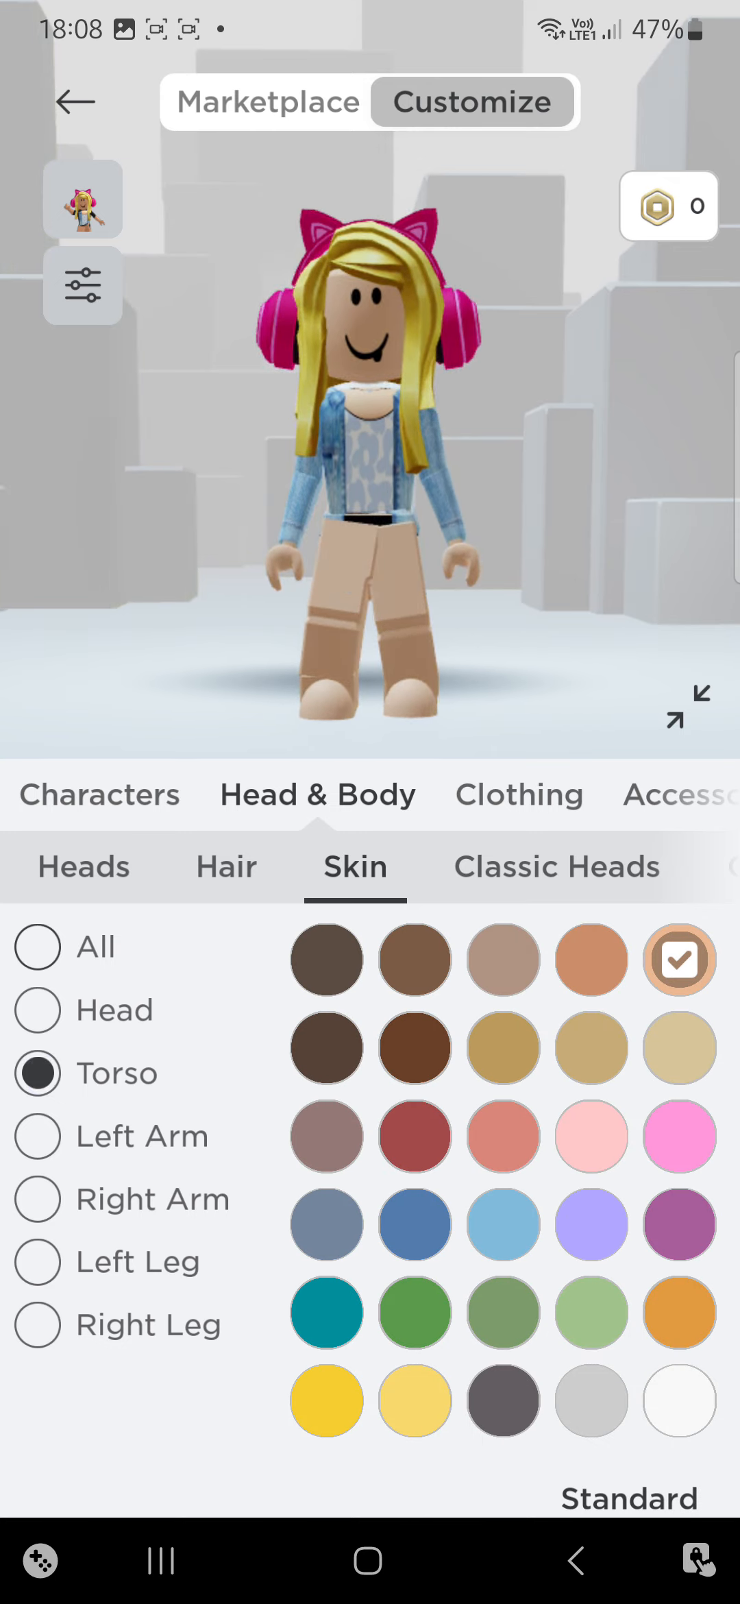
pyautogui.click(678, 1401)
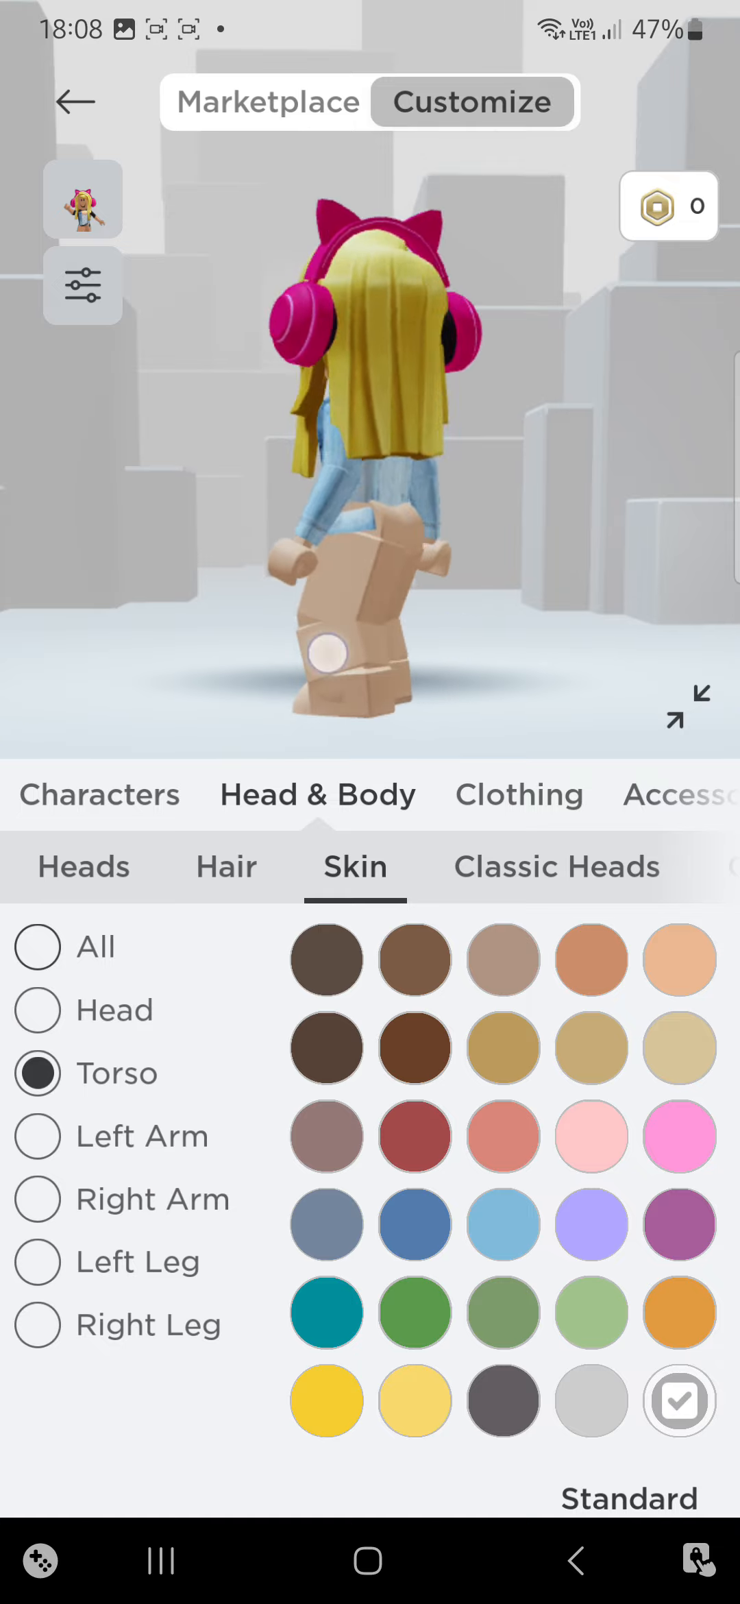